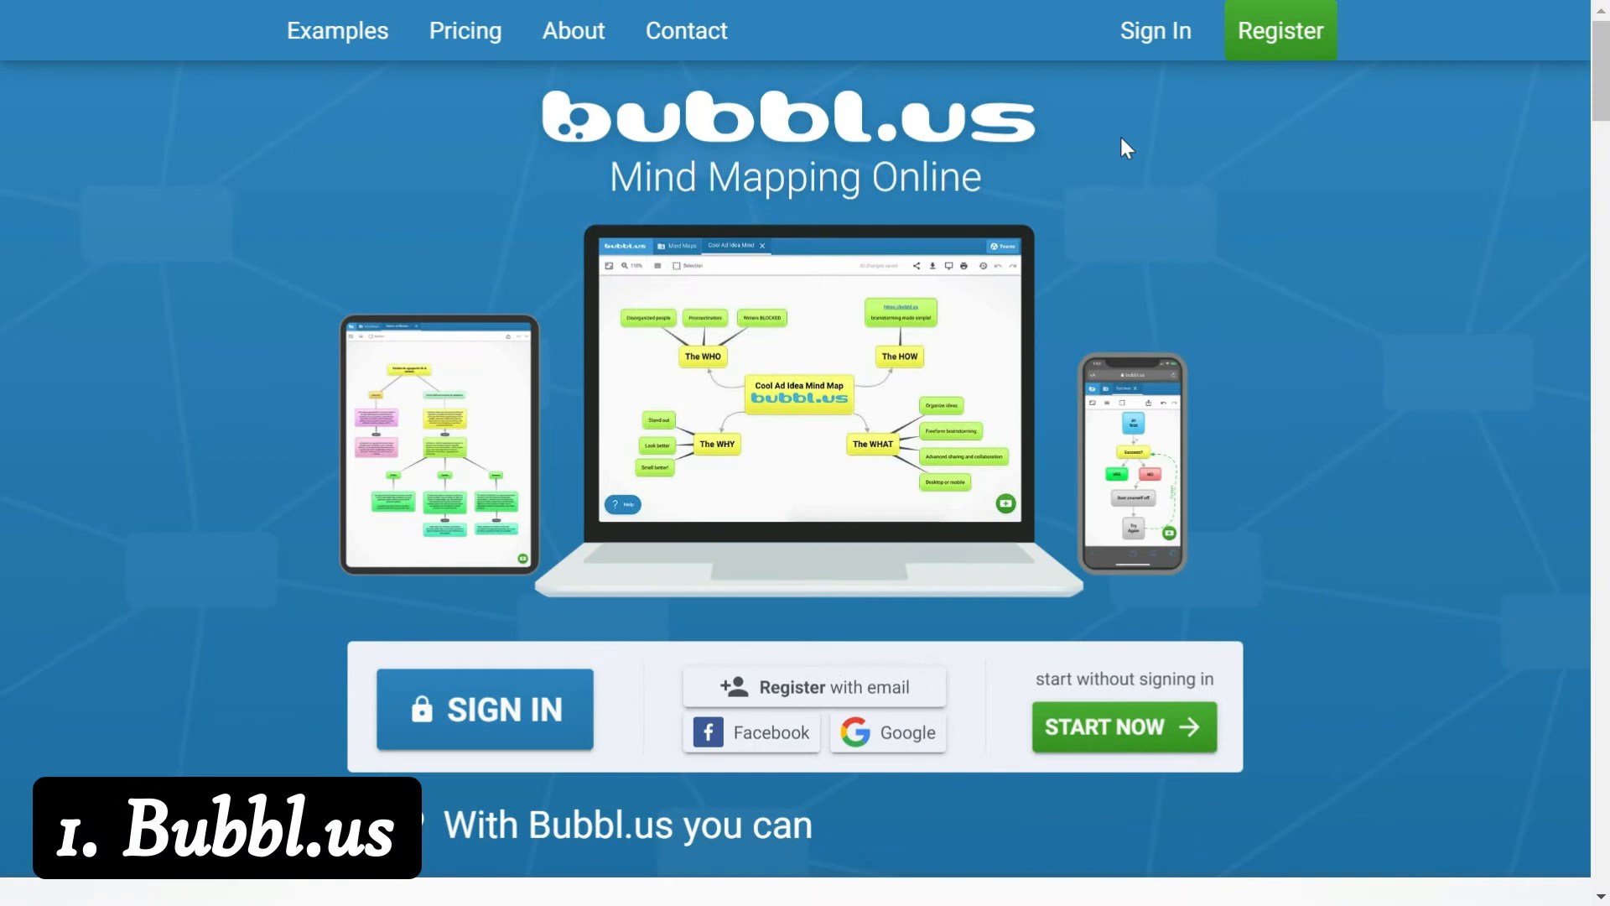
Start a ten-minute countdown from the E.ggTimer /10 minutes preset
{"action": "scroll", "scroll_direction": "down", "scroll_amount": 3}
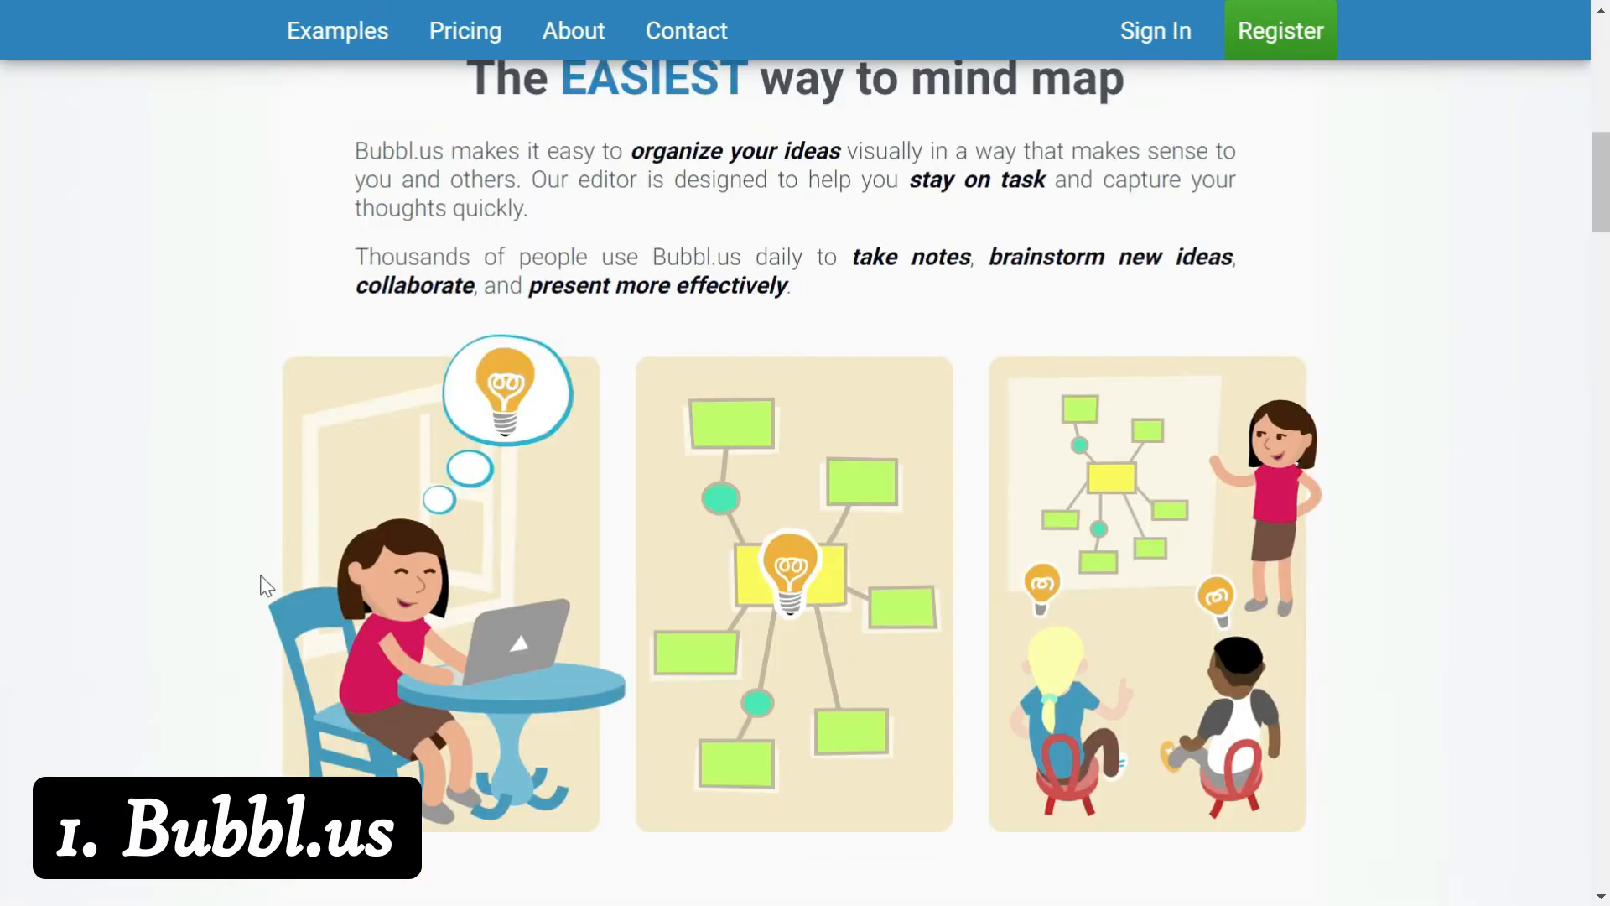
{"action": "scroll", "scroll_direction": "down", "scroll_amount": 3}
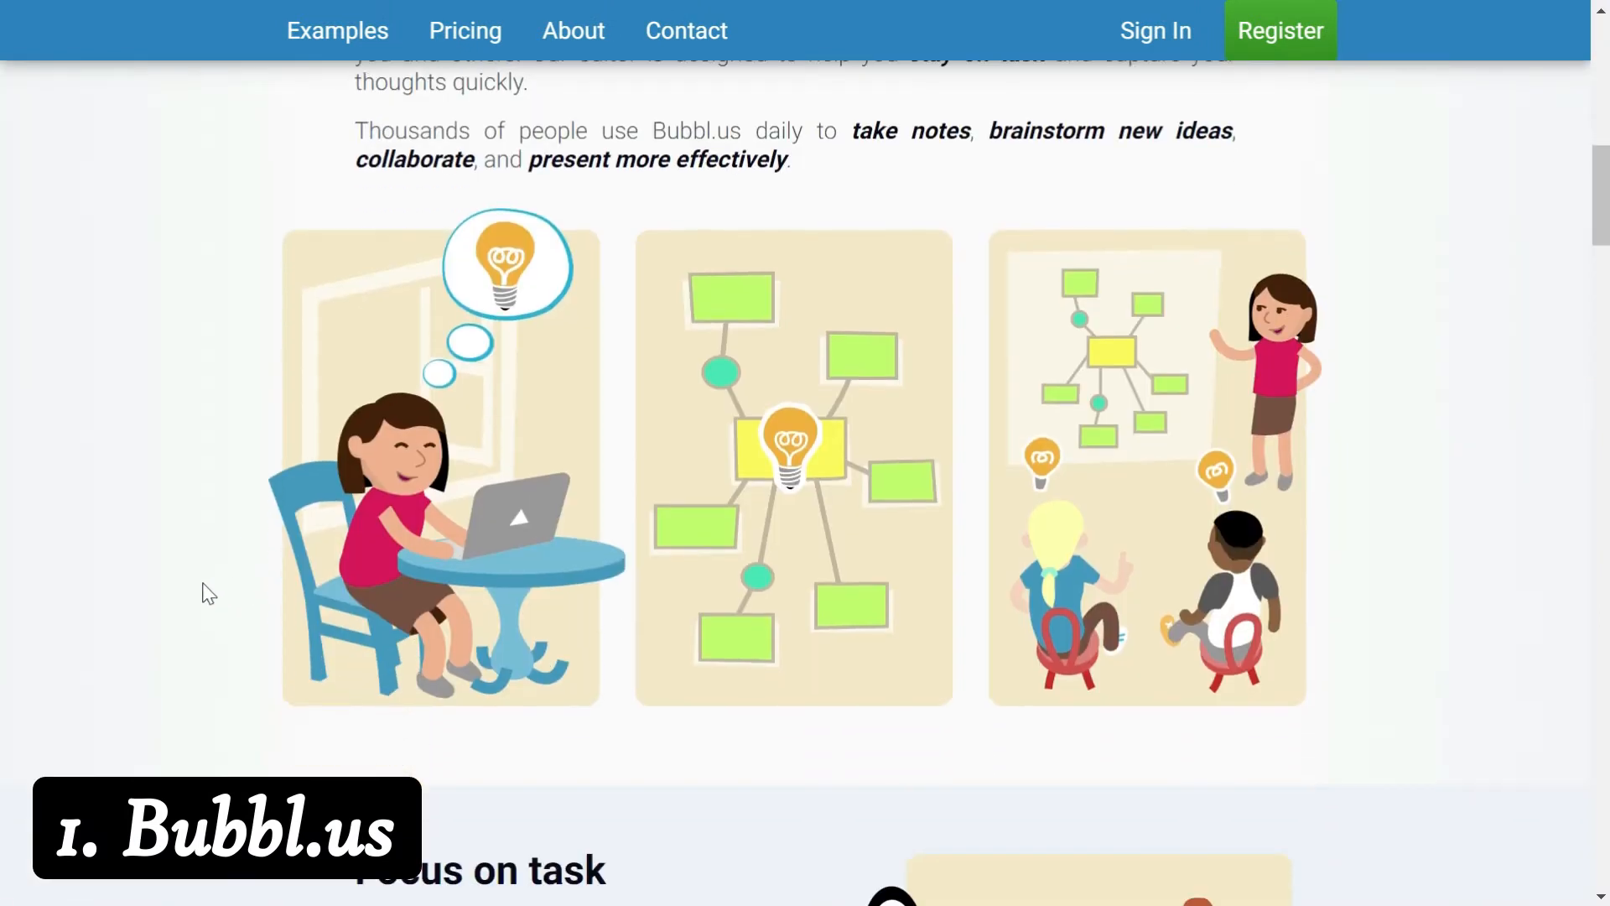
{"action": "scroll", "scroll_direction": "down", "scroll_amount": 3}
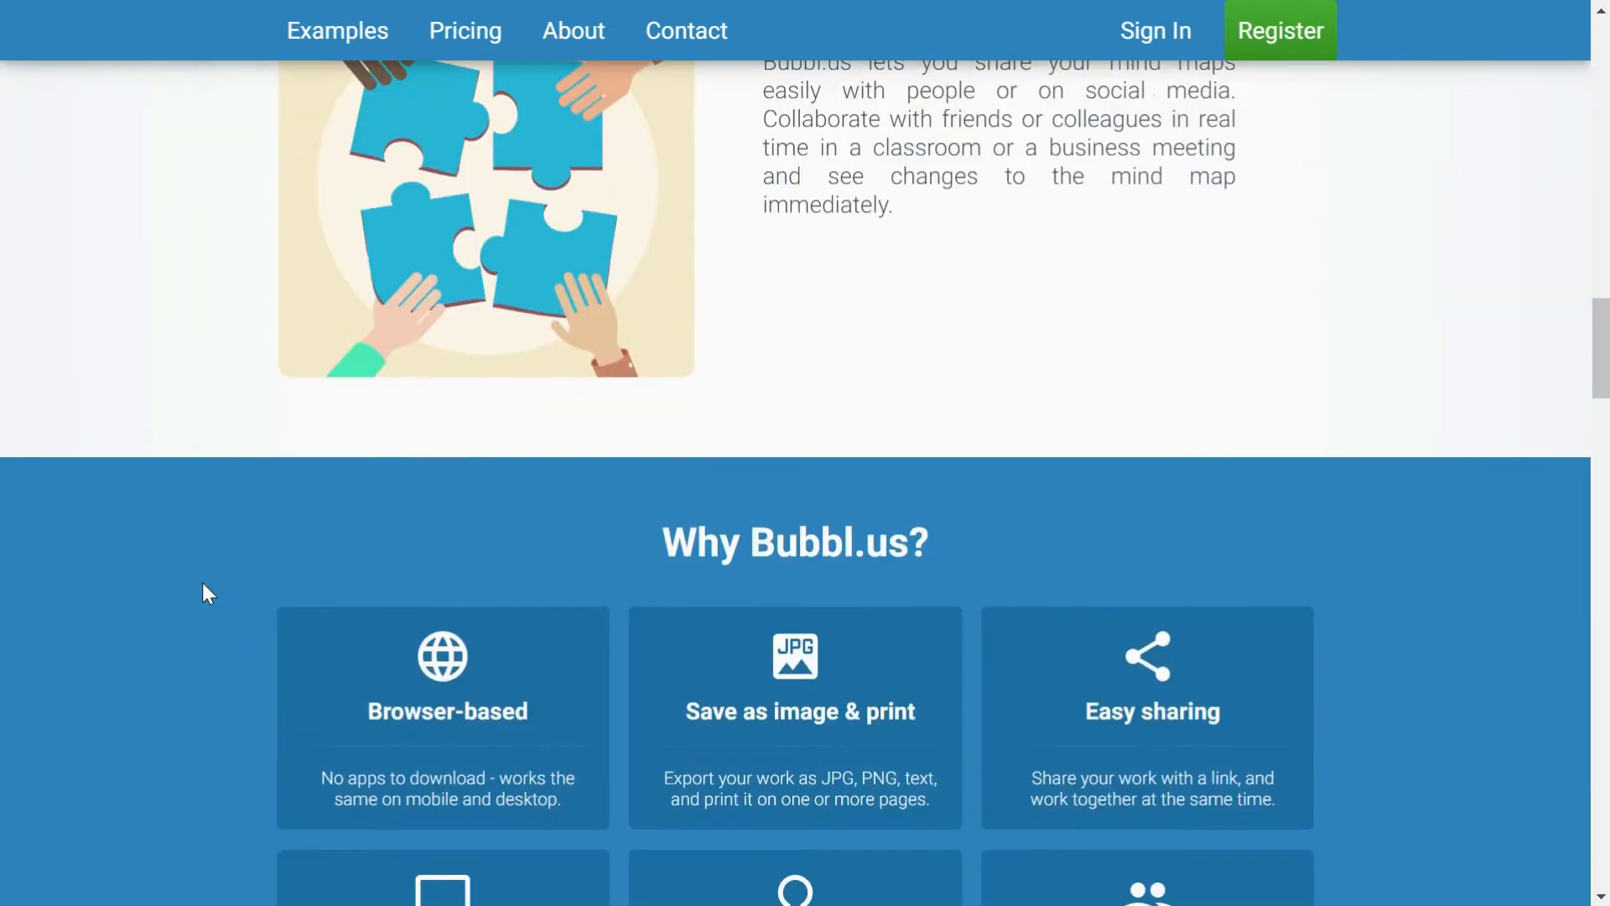
{"action": "scroll", "scroll_direction": "up", "scroll_amount": 3}
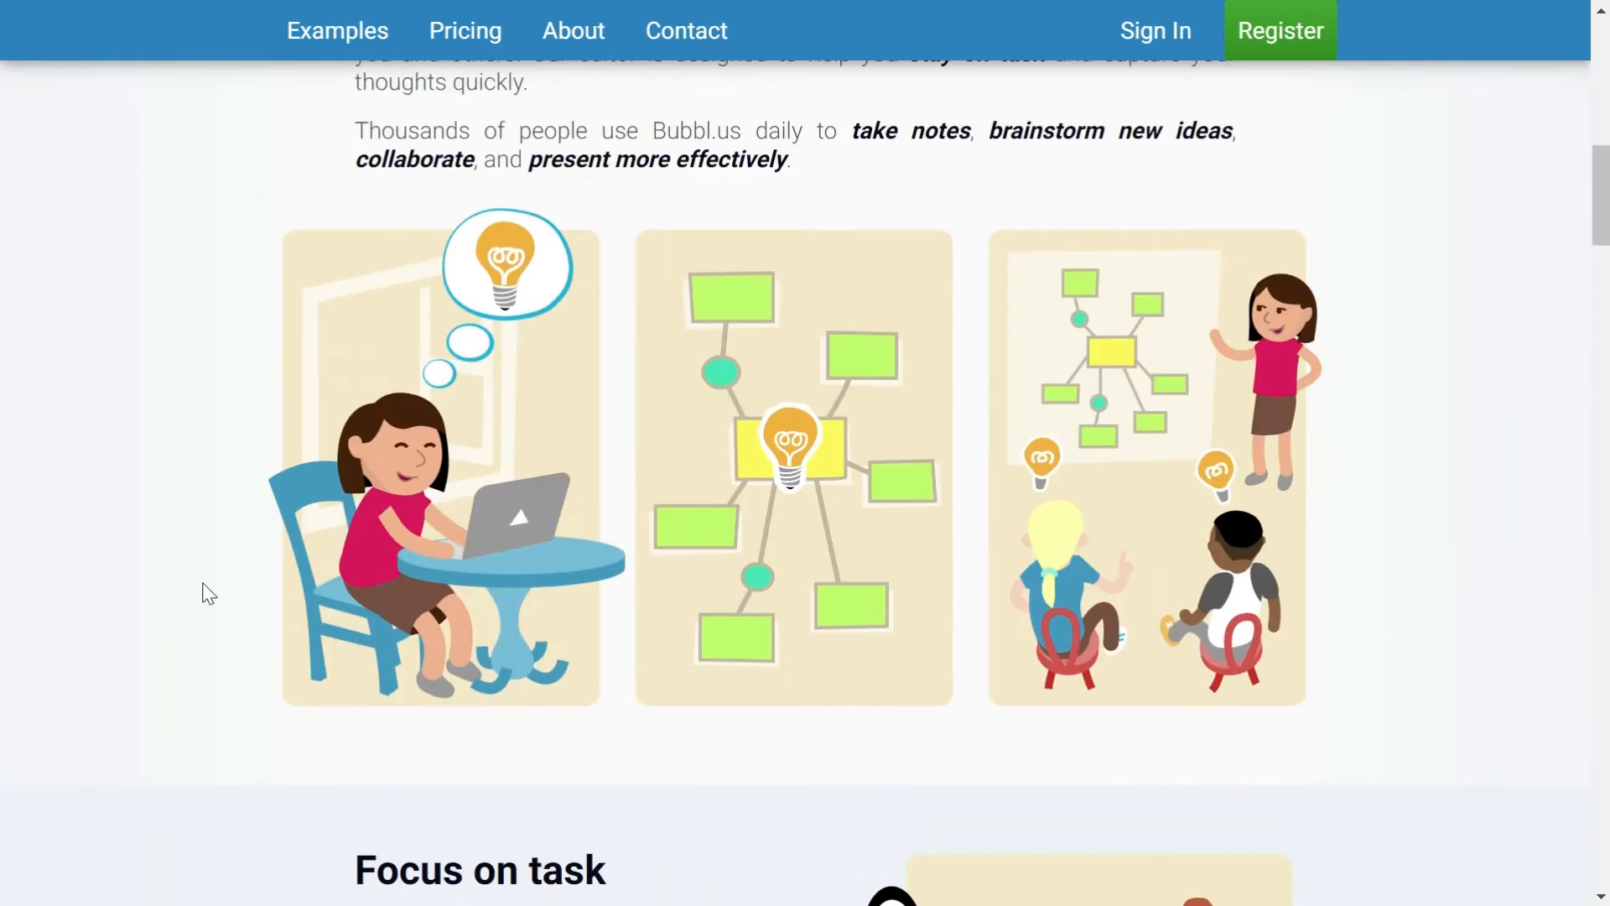
{"action": "scroll", "scroll_direction": "up", "scroll_amount": 3}
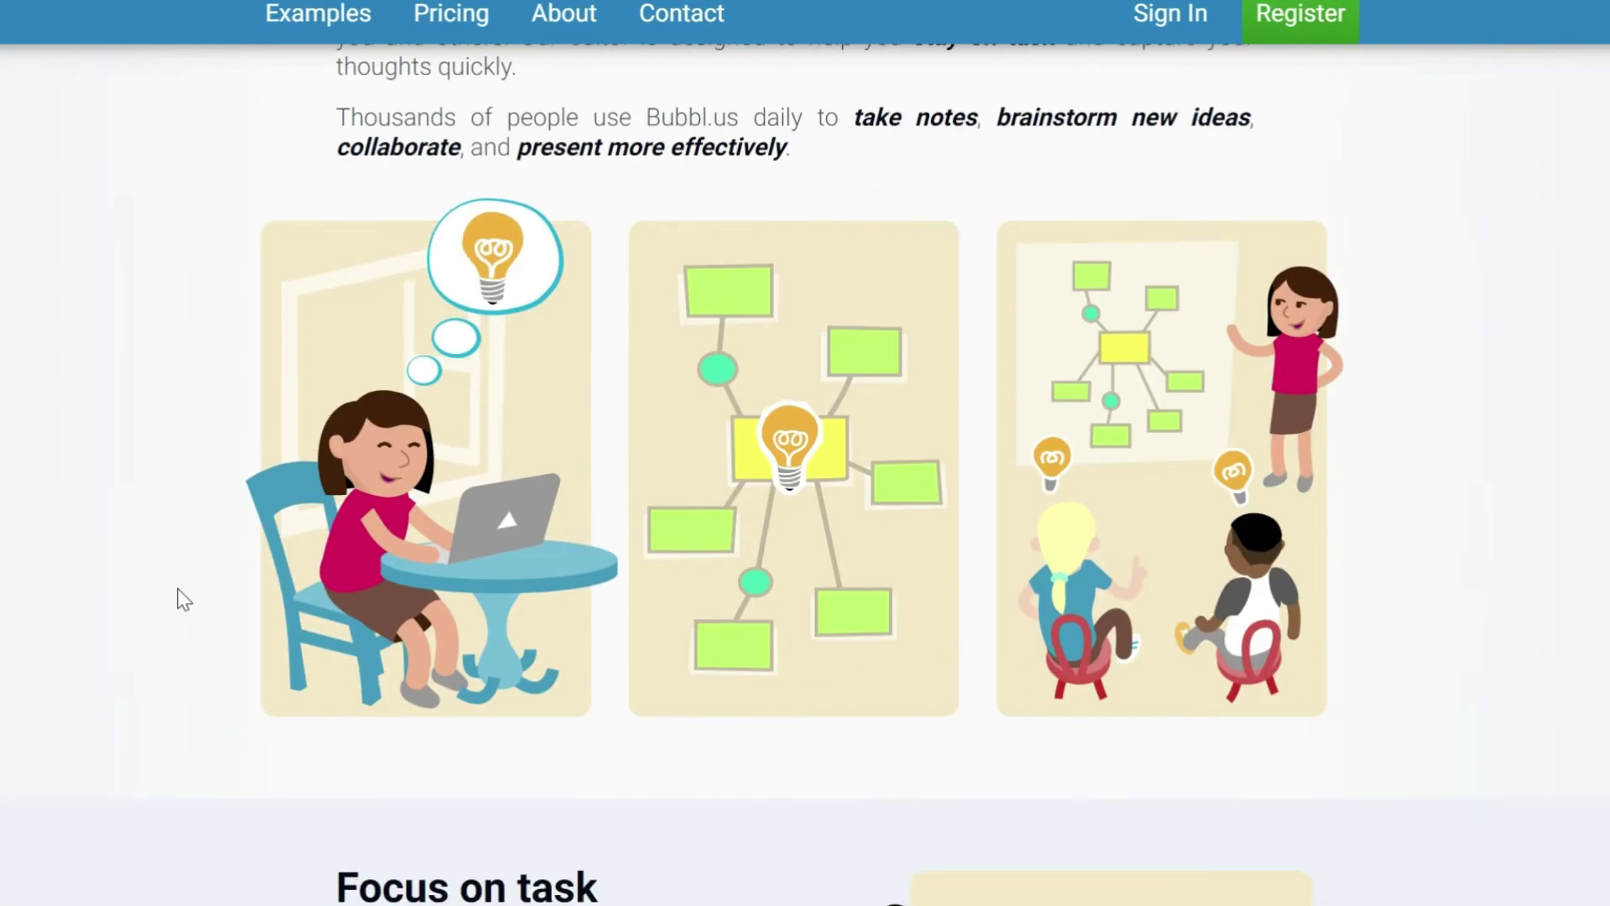
{"action": "scroll", "scroll_direction": "up", "scroll_amount": 3}
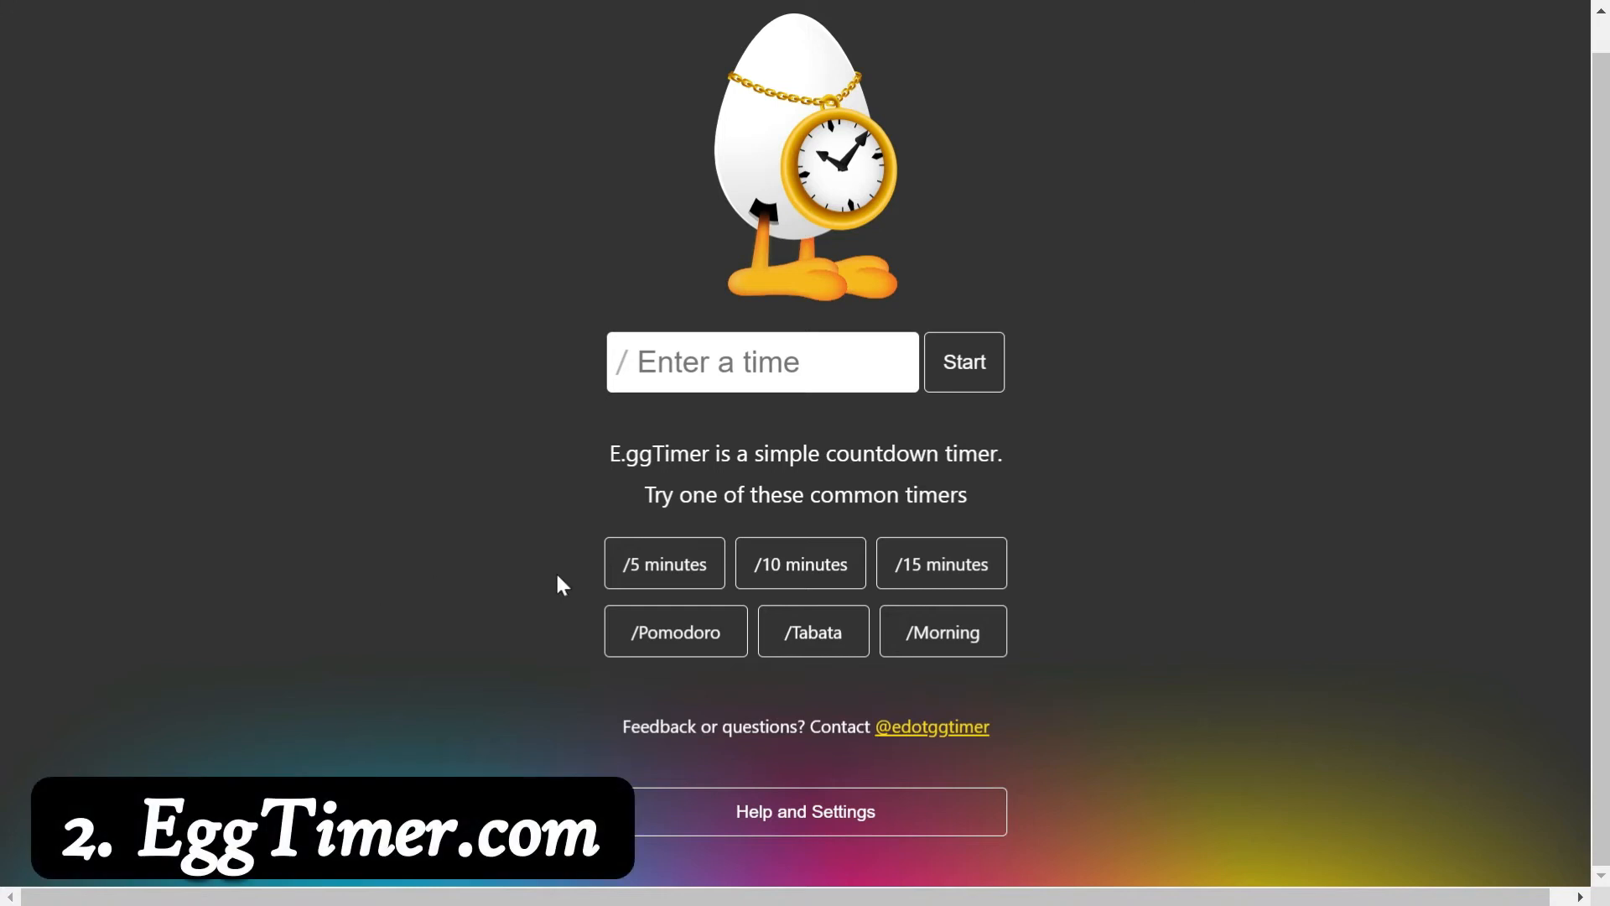
{"action": "left_click", "coordinate": [800, 564]}
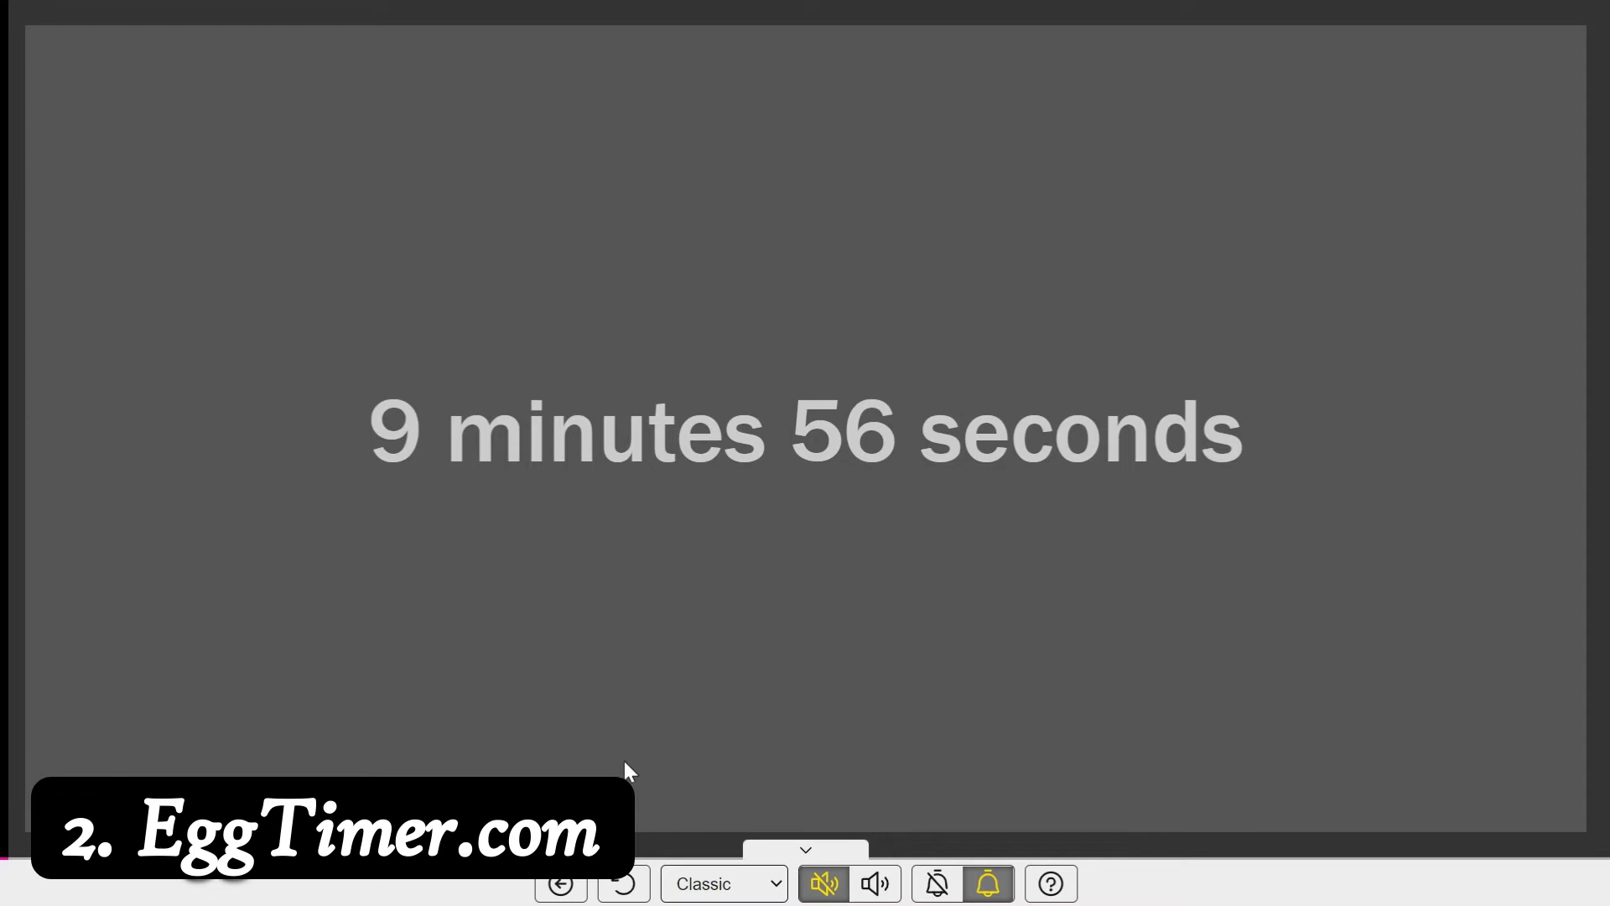
Cycle the countdown through the Dot Matrix, Large Bar, Slow, Sunset and Ugly themes, ending on Dot Matrix
{"action": "left_click", "coordinate": [721, 884]}
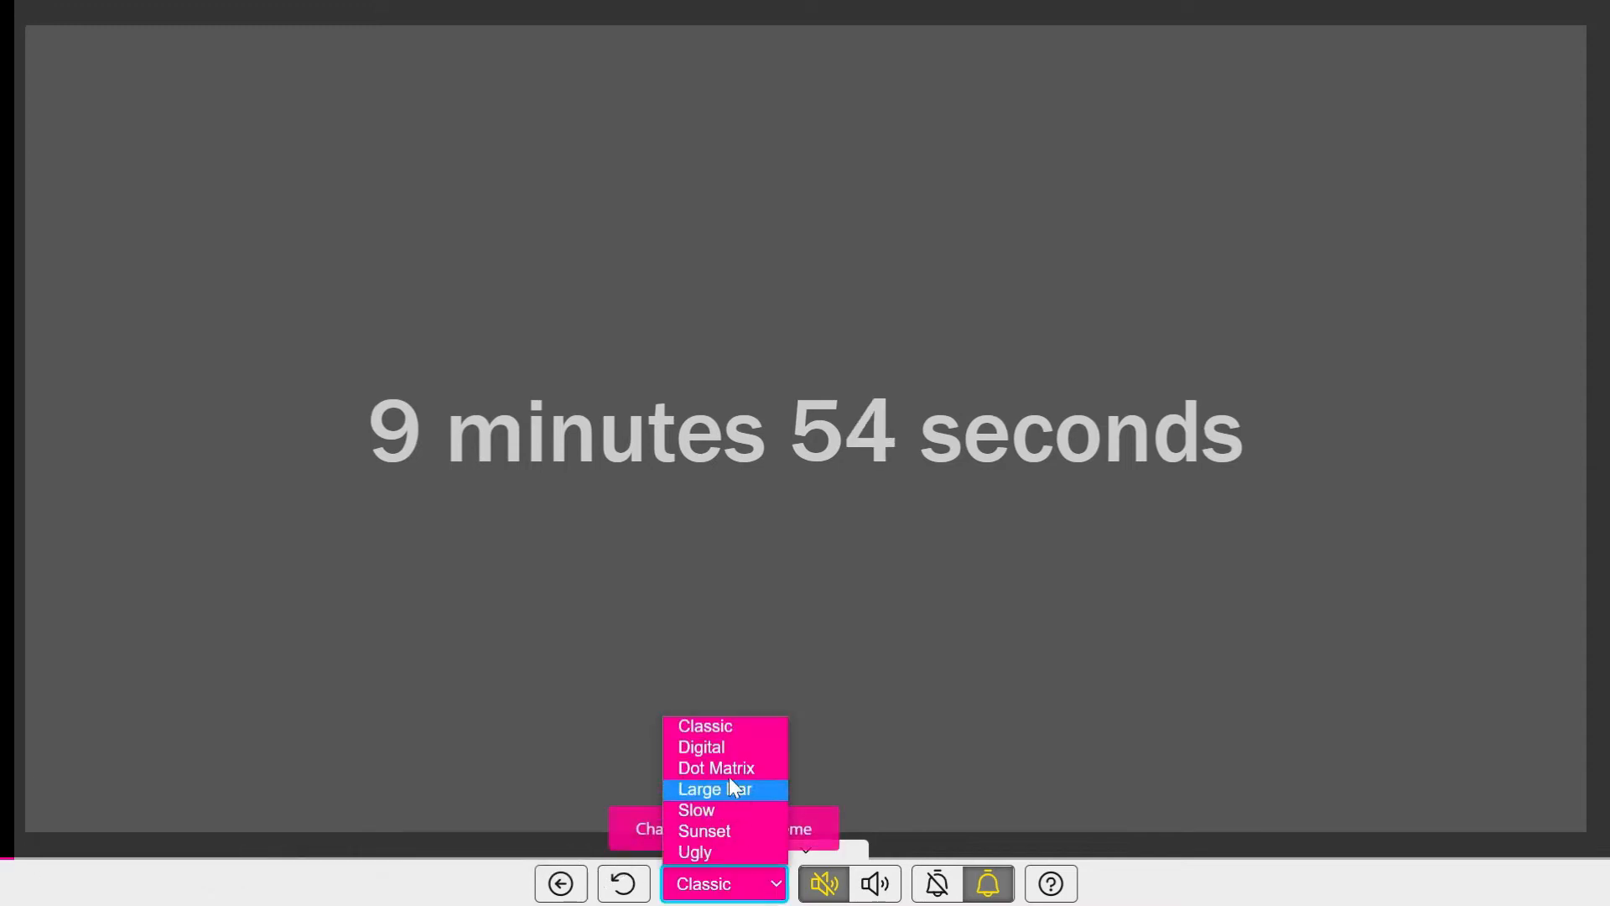
{"action": "left_click", "coordinate": [716, 767]}
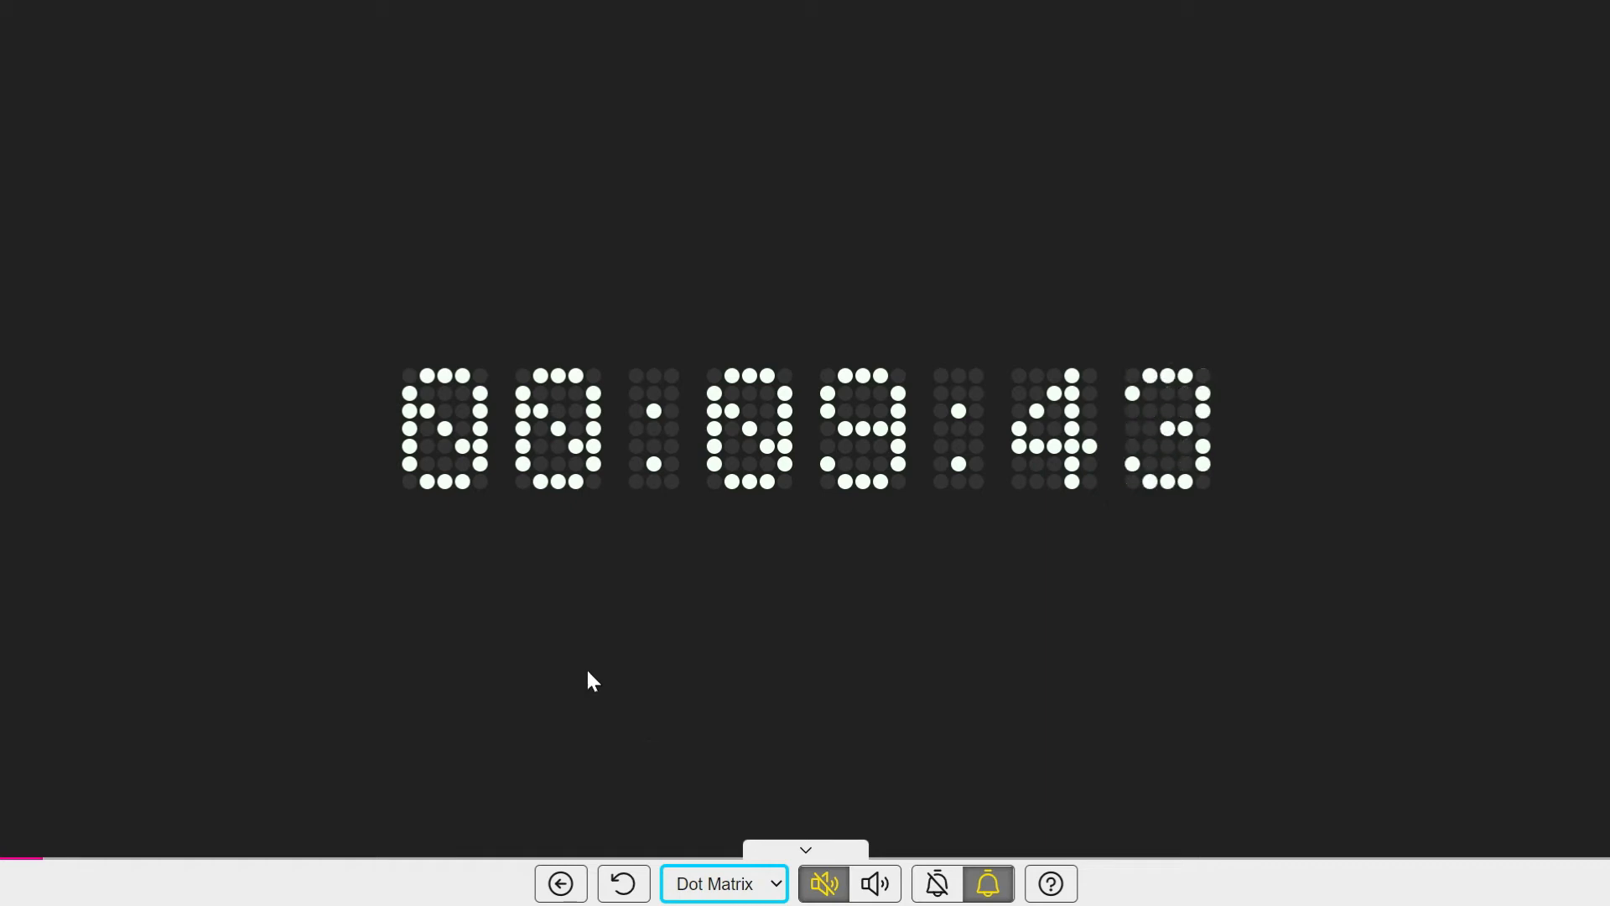
{"action": "mouse_move", "coordinate": [417, 666]}
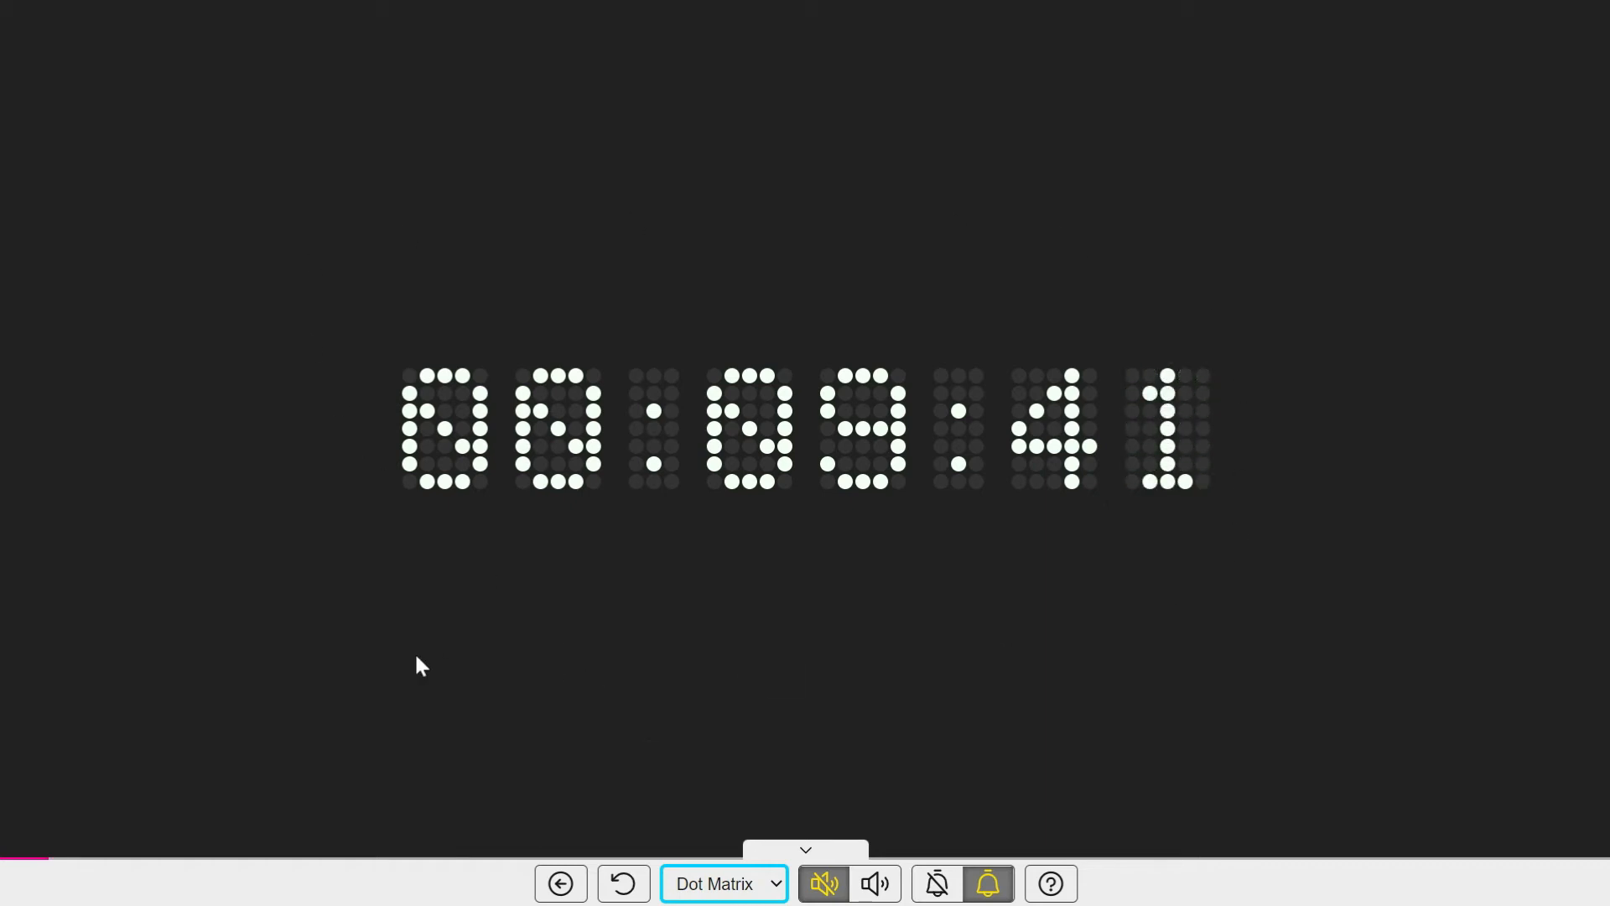
{"action": "left_click", "coordinate": [724, 884]}
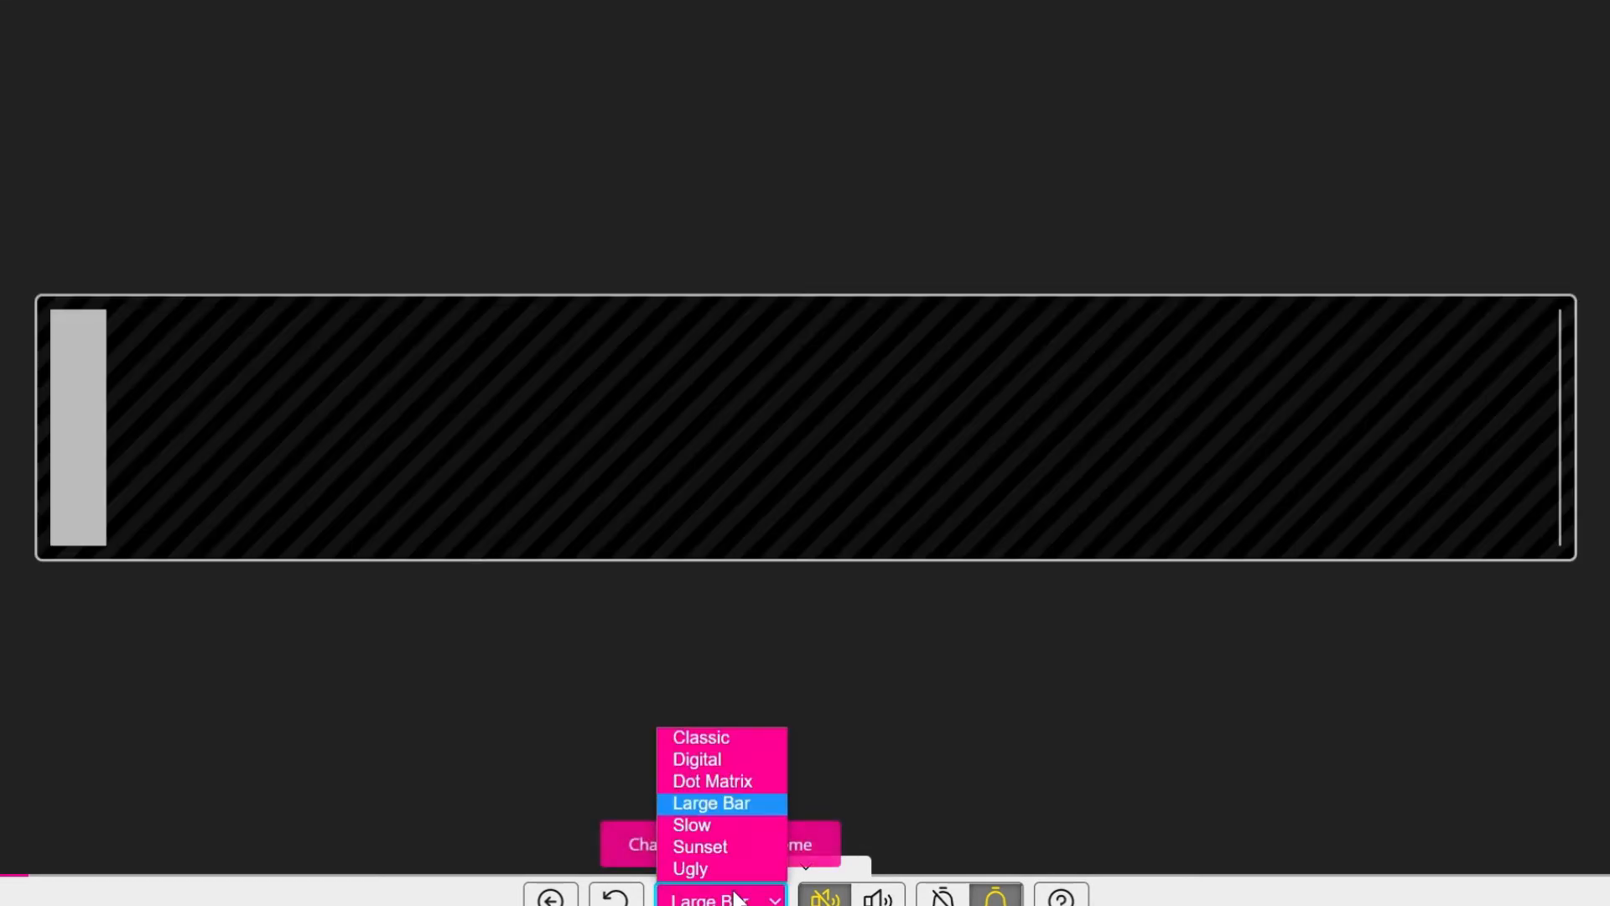
{"action": "left_click", "coordinate": [691, 825]}
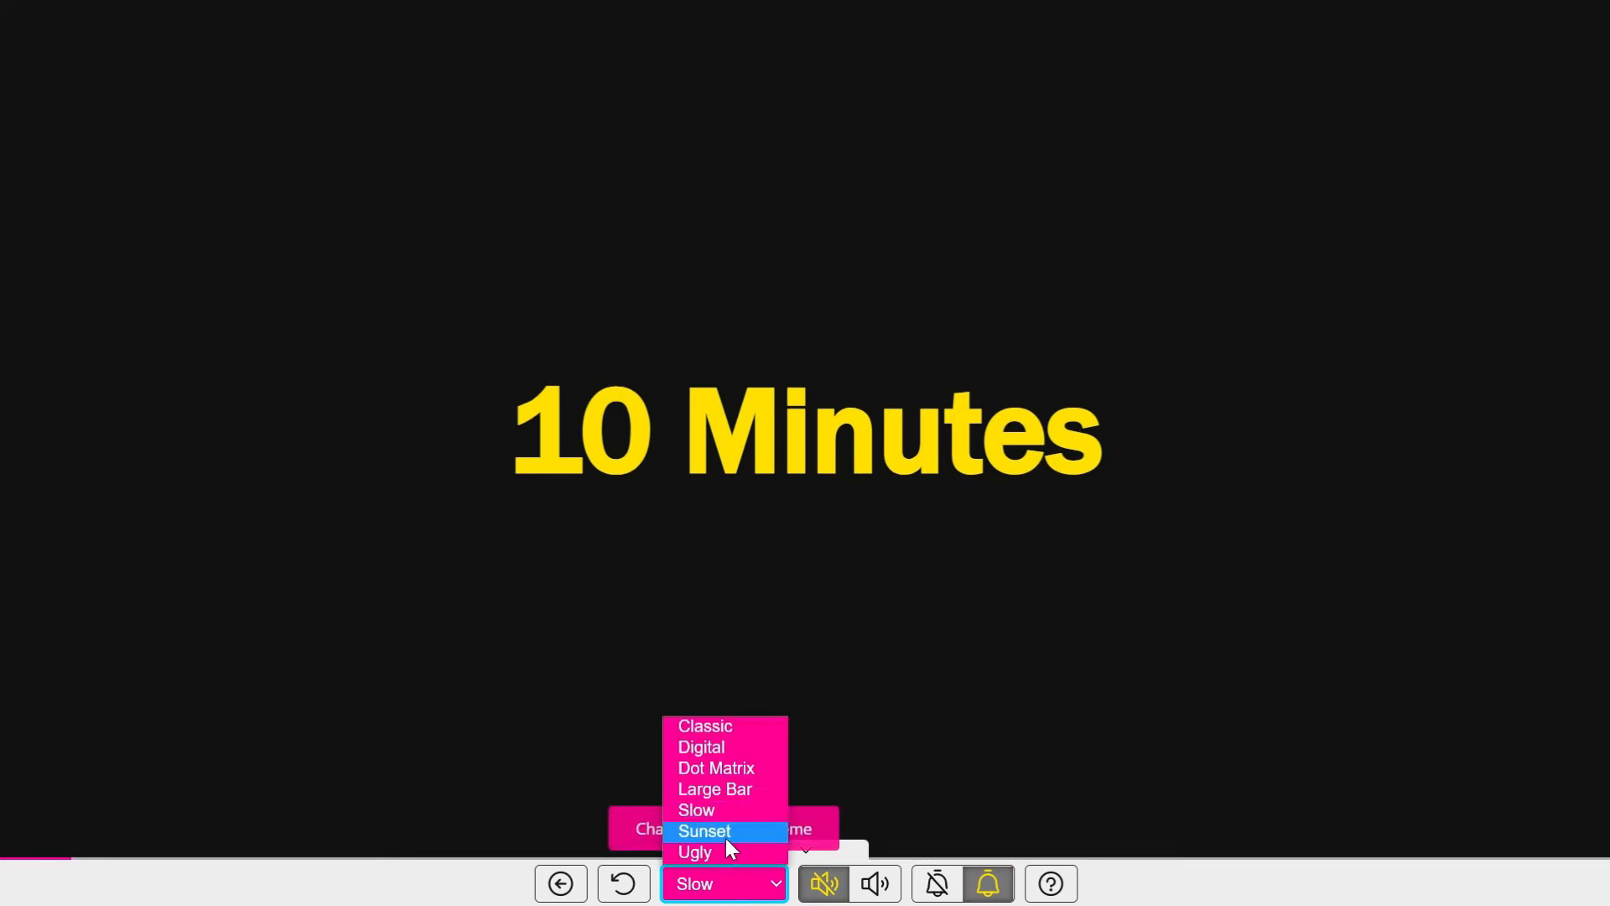
{"action": "left_click", "coordinate": [703, 831]}
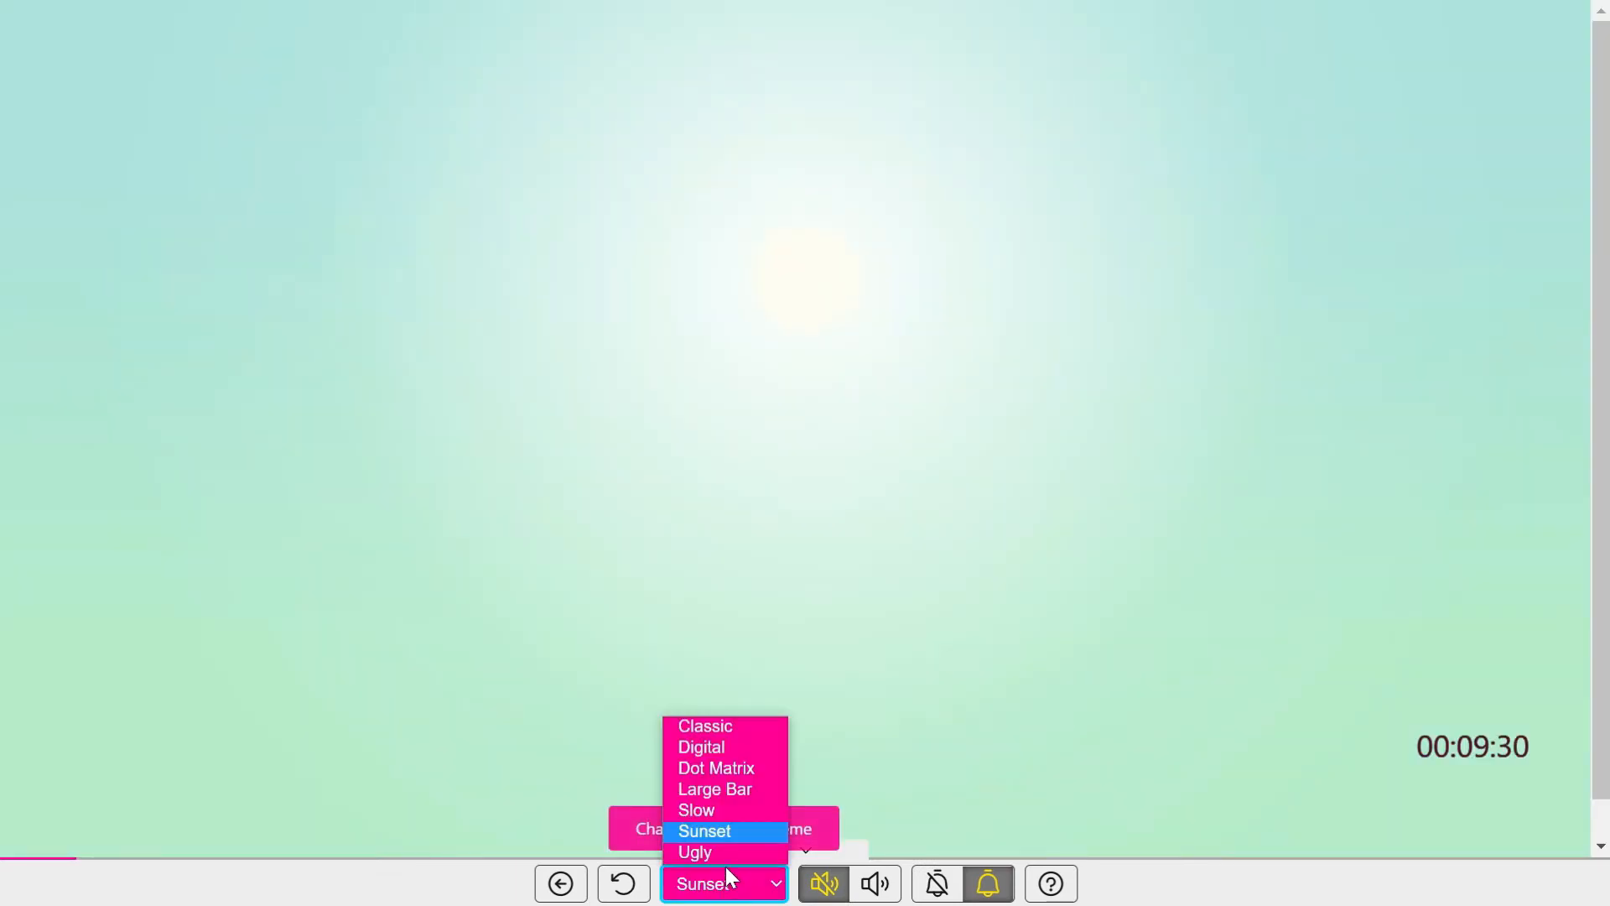
{"action": "left_click", "coordinate": [694, 852]}
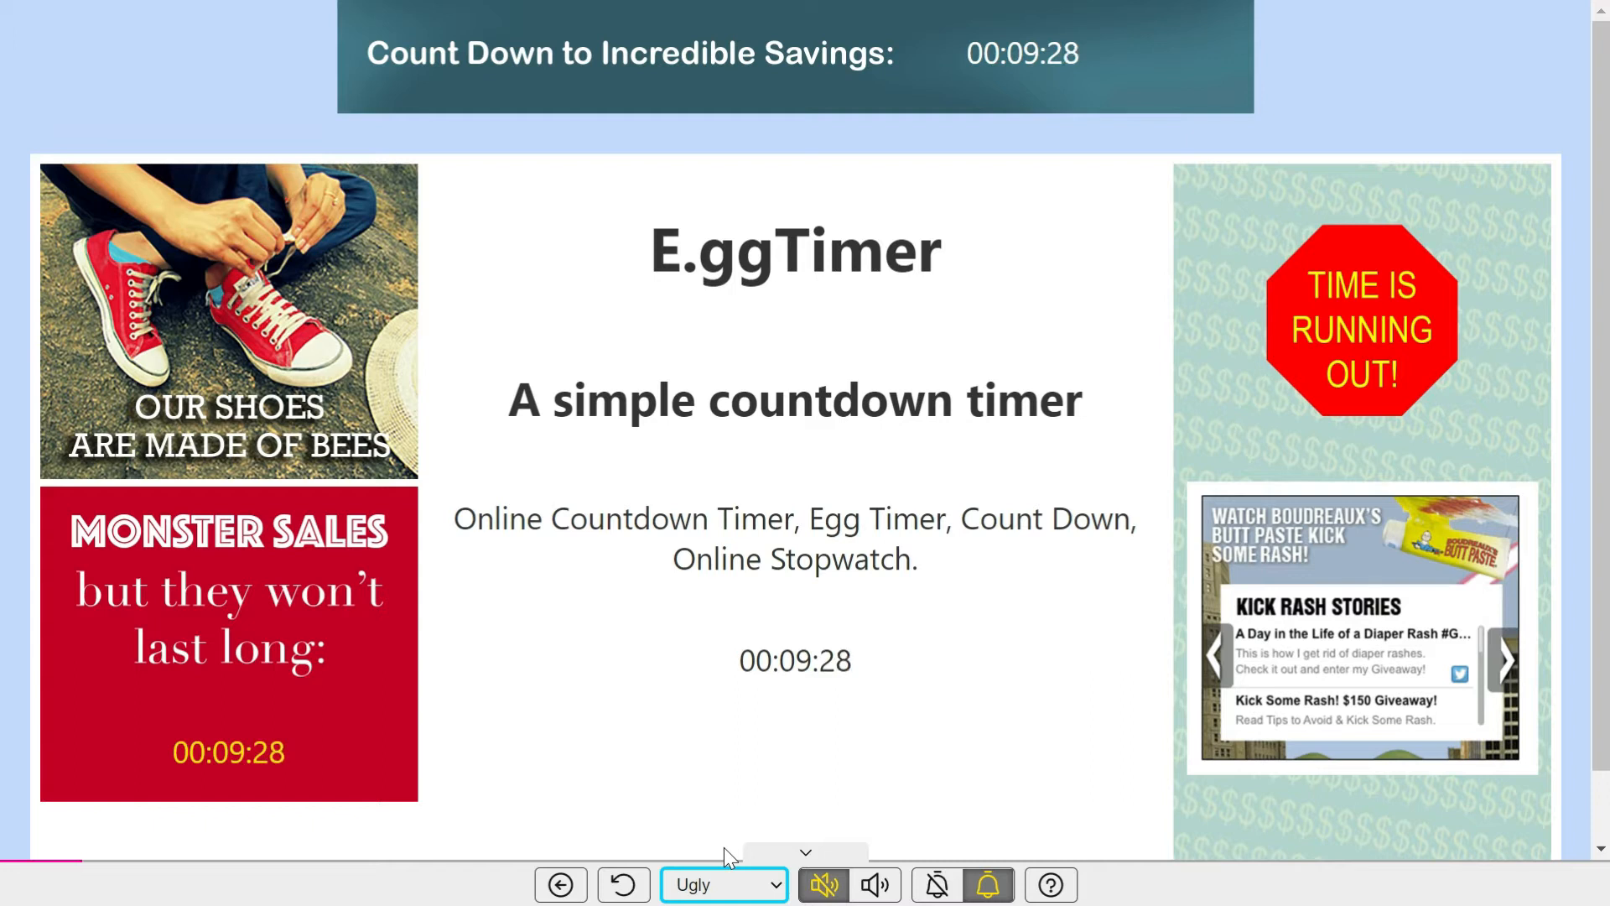
{"action": "left_click", "coordinate": [723, 884]}
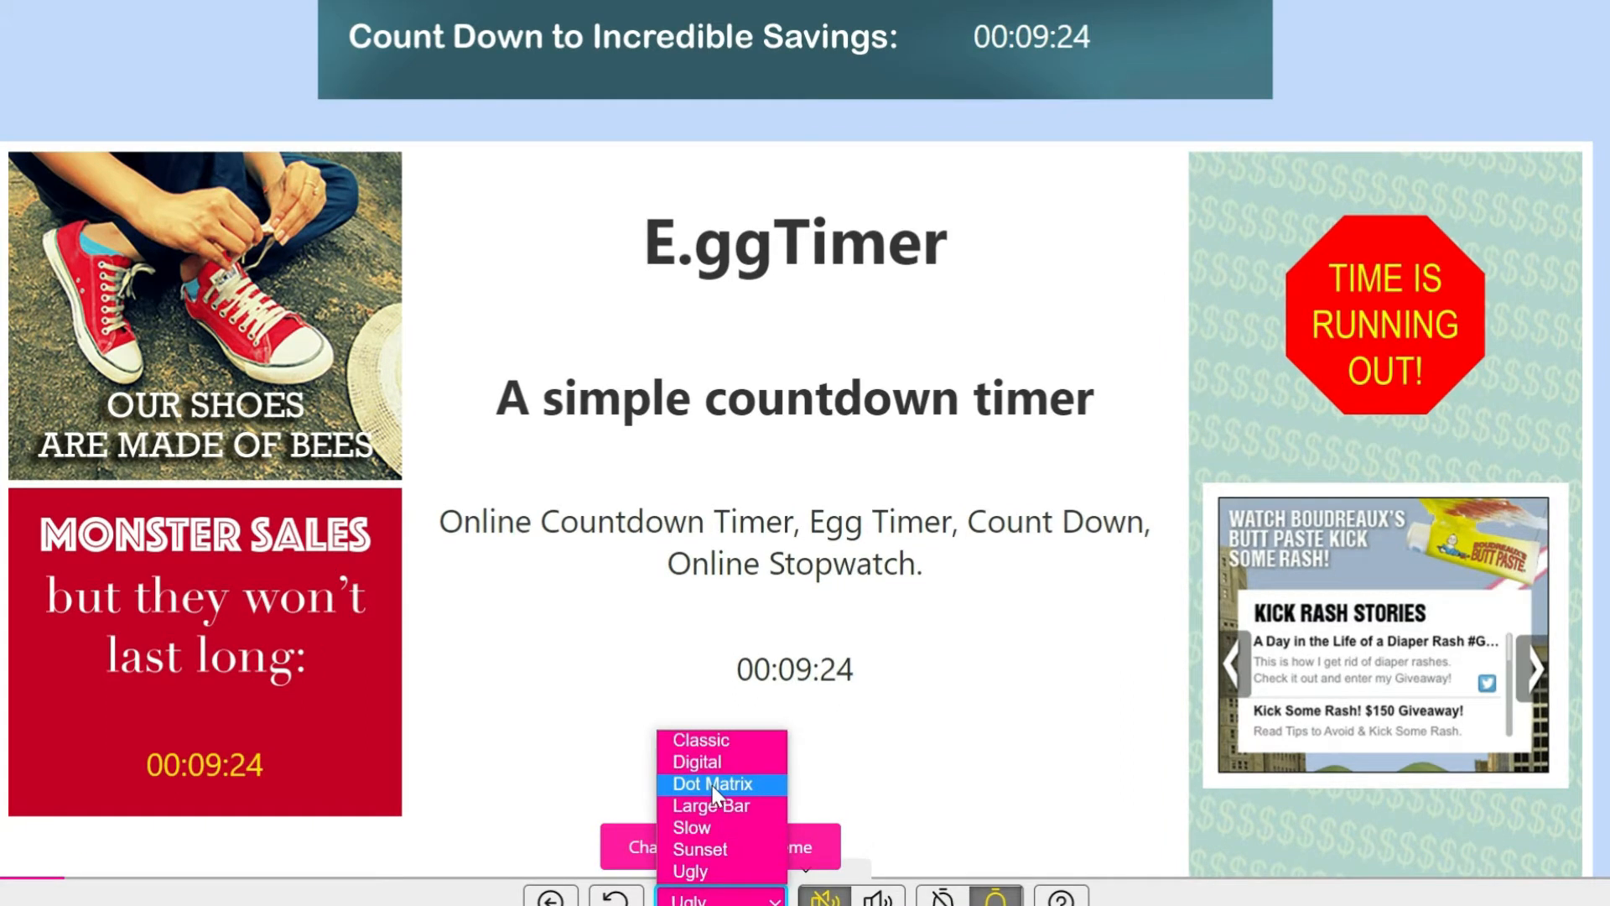
{"action": "left_click", "coordinate": [711, 783]}
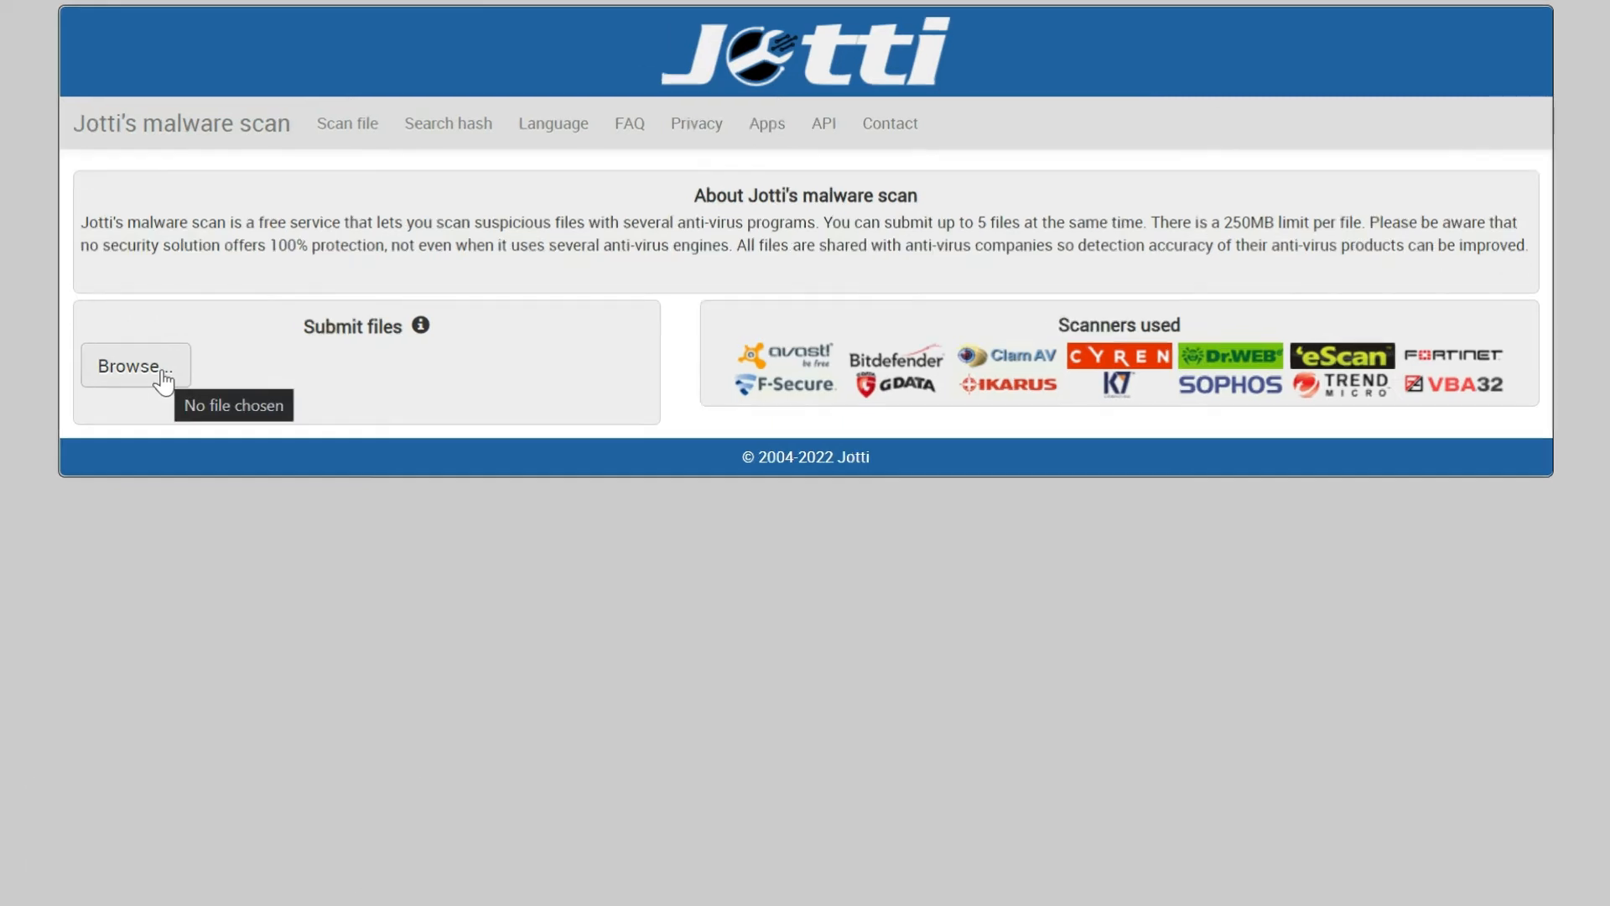
{"action": "mouse_move", "coordinate": [330, 654]}
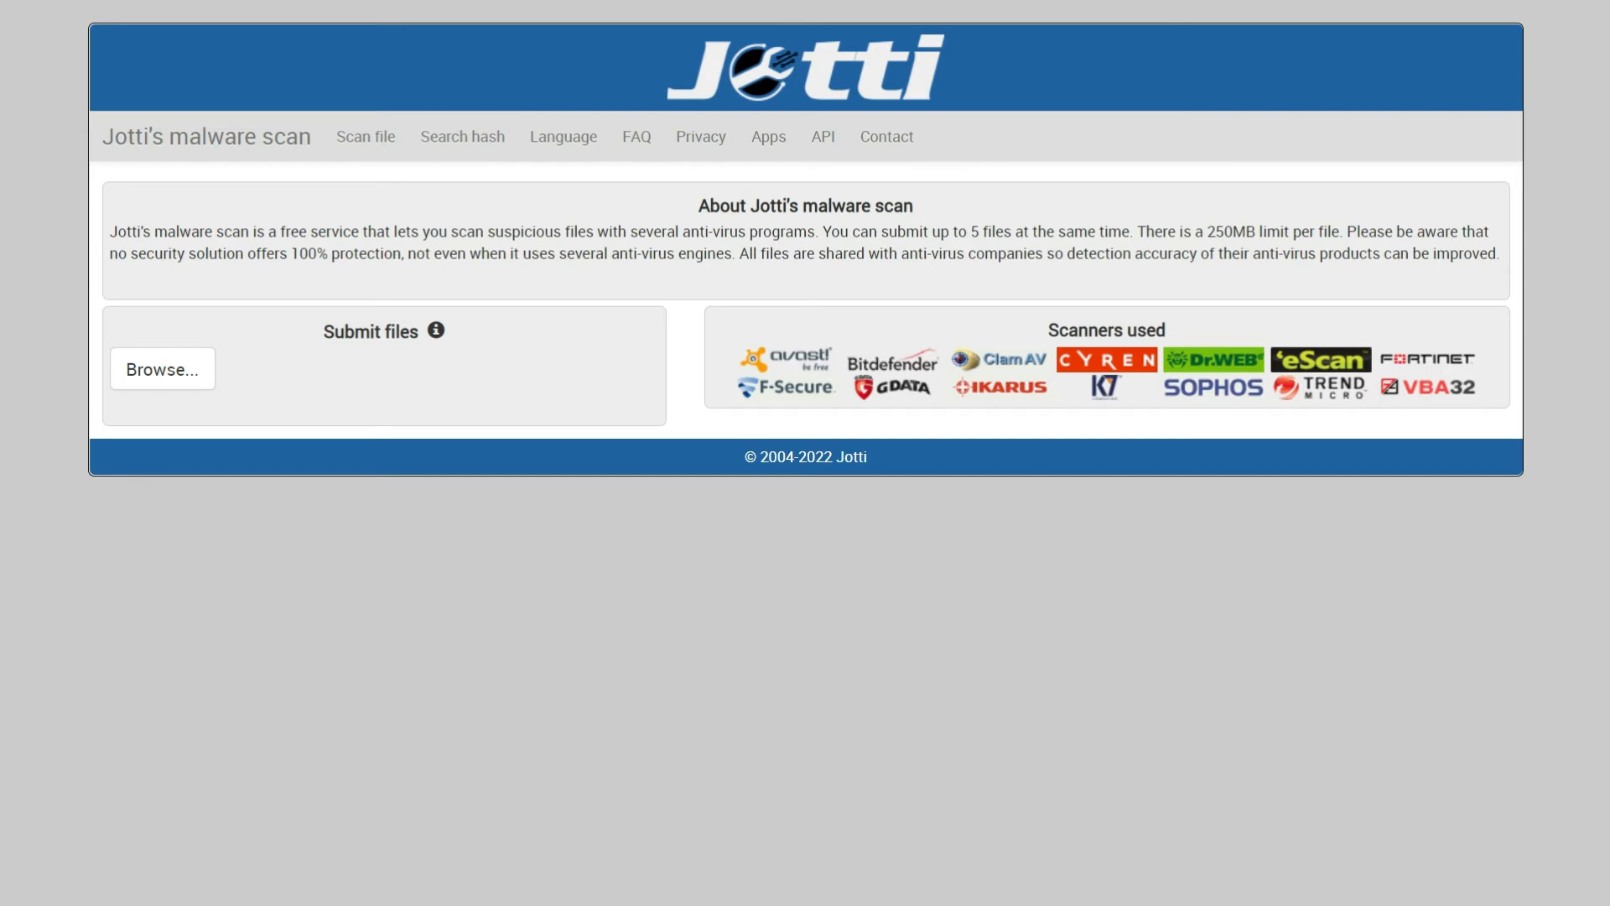
{"action": "mouse_move", "coordinate": [522, 733]}
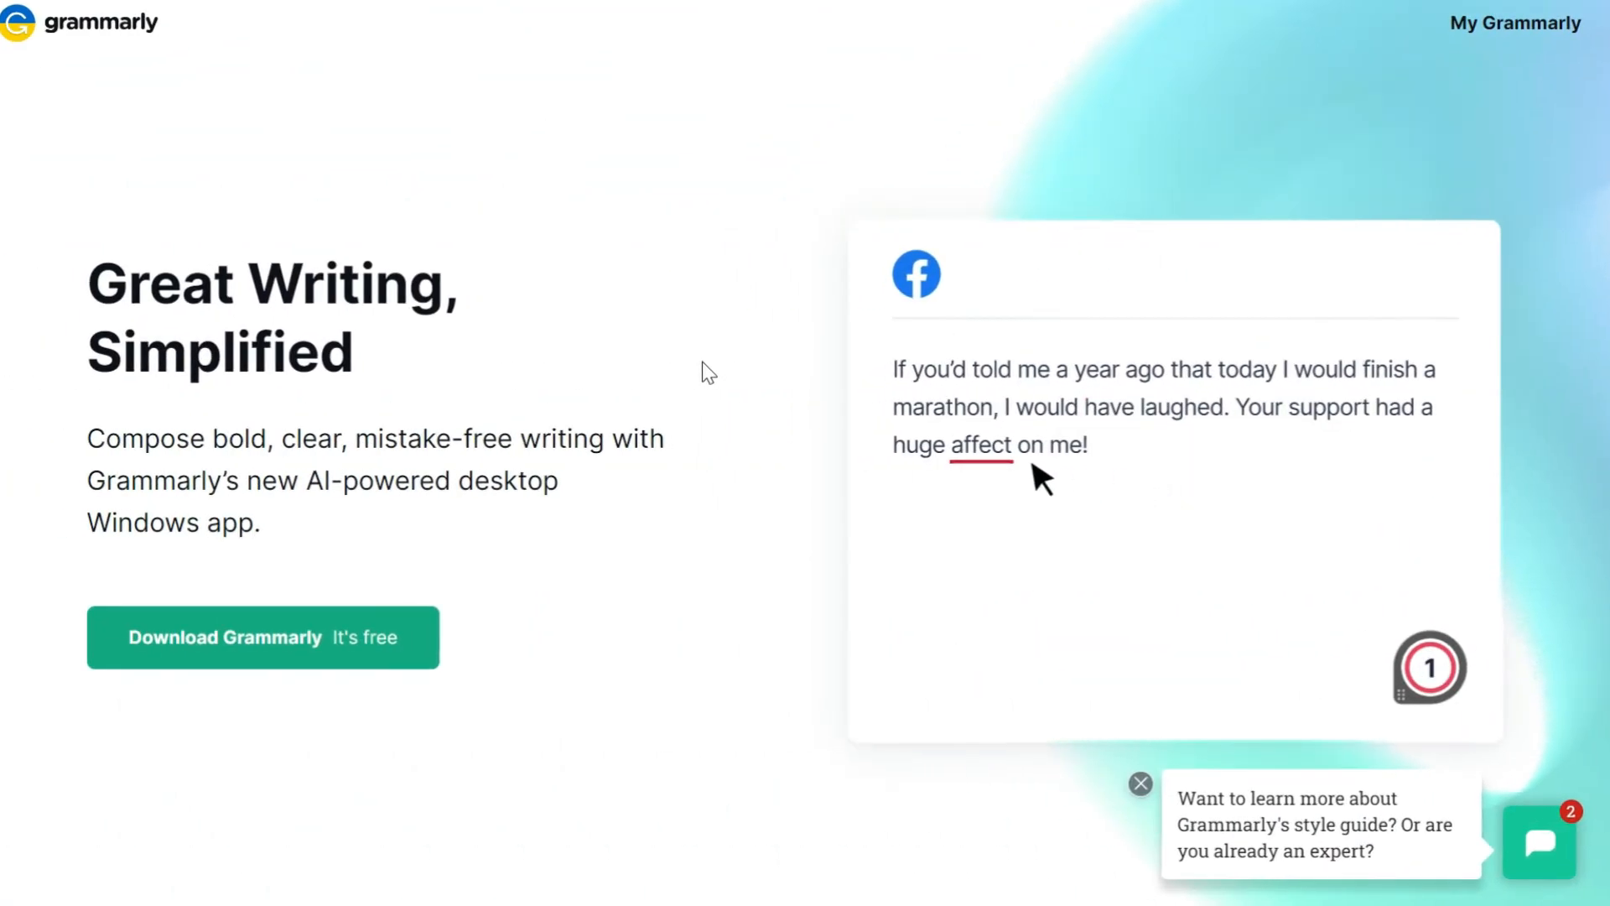
Browse Grammarly's homepage demo panels showing its writing suggestions
{"action": "left_click", "coordinate": [981, 444]}
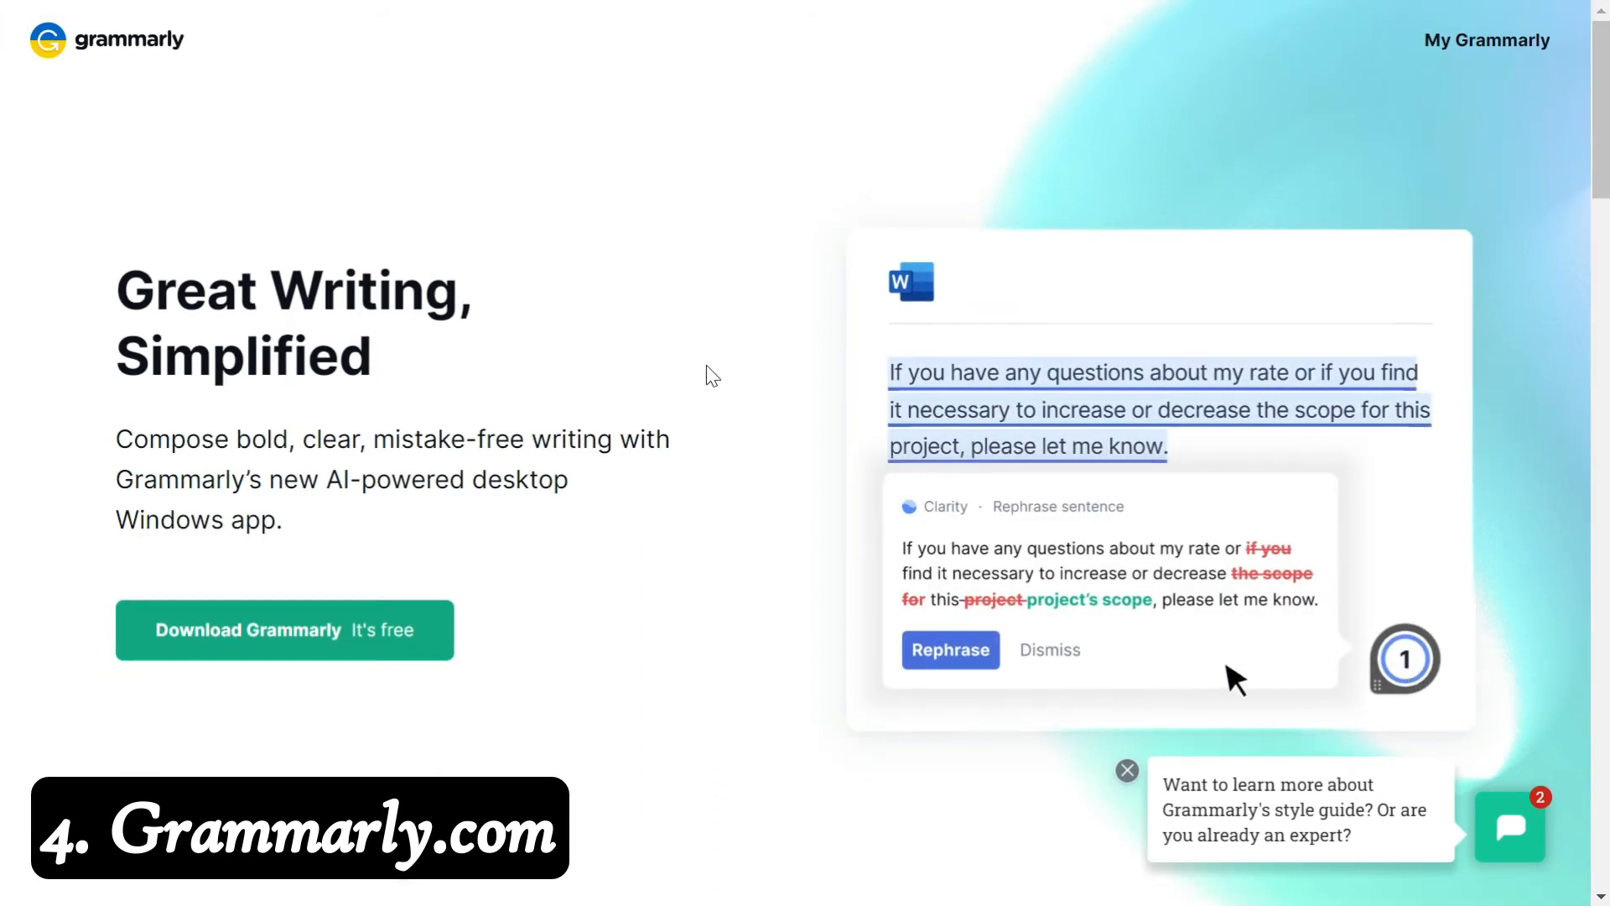
{"action": "left_click", "coordinate": [950, 649]}
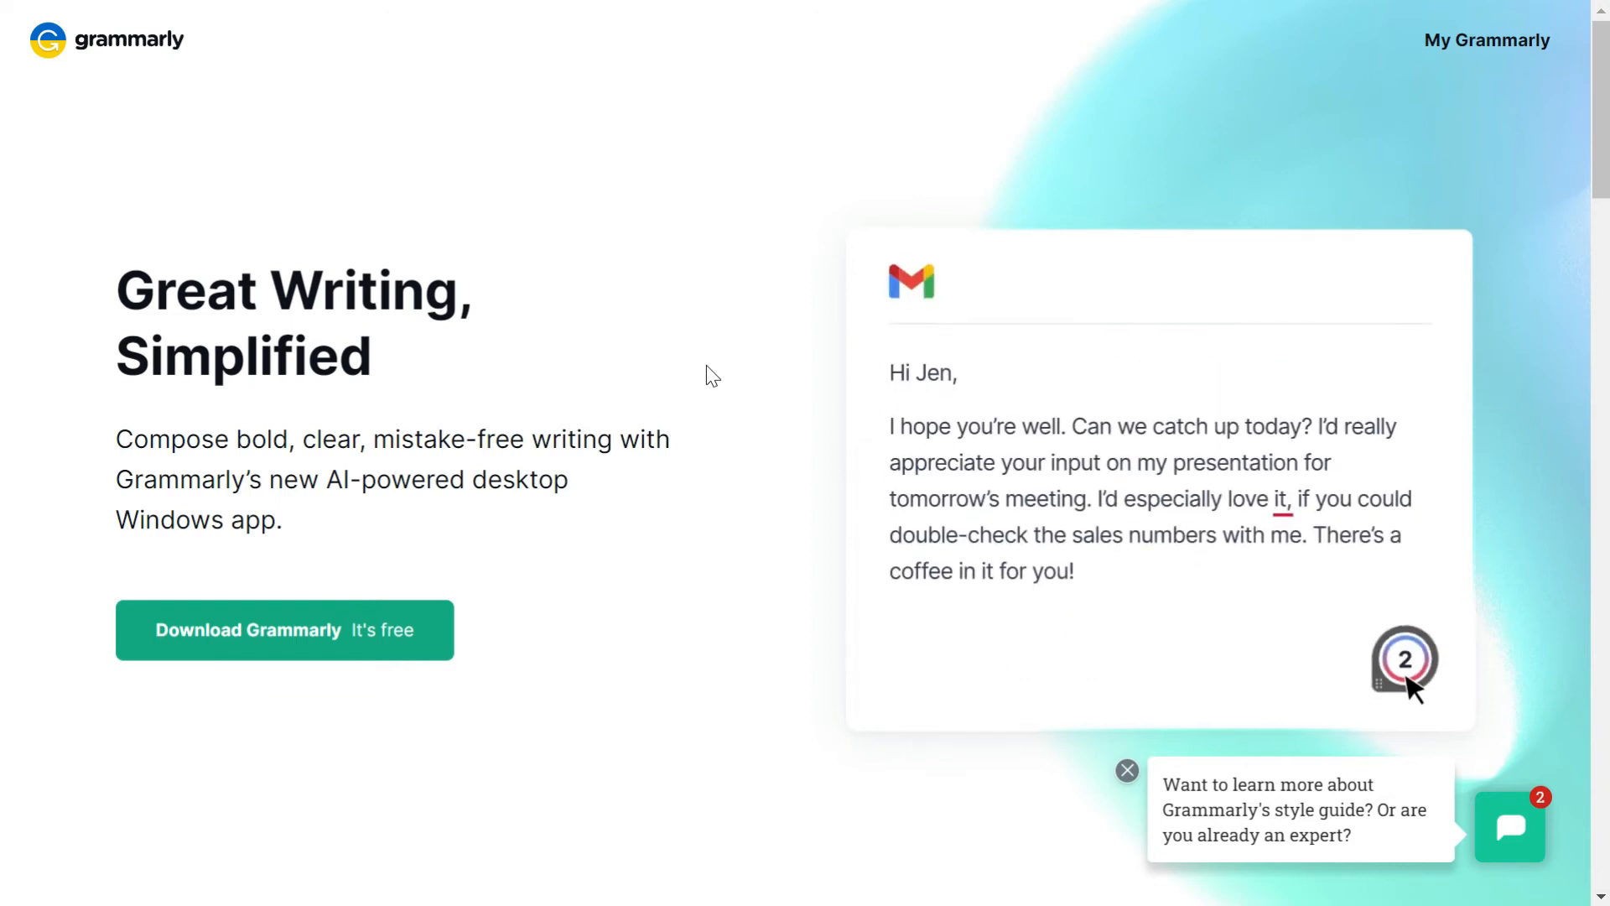
{"action": "left_click", "coordinate": [1406, 661]}
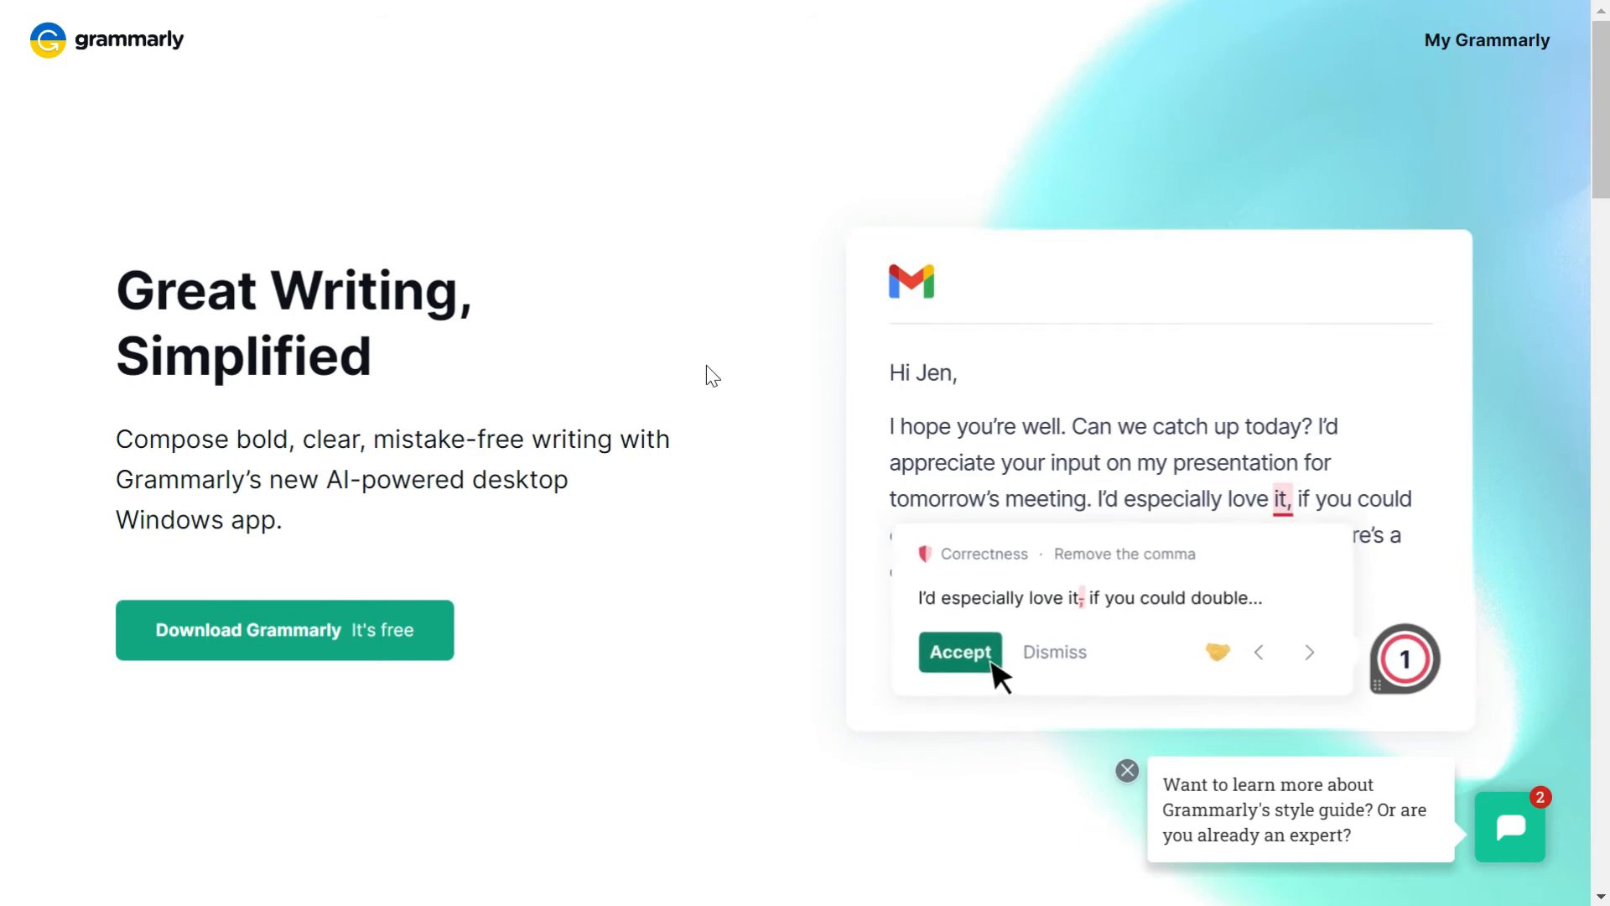
{"action": "left_click", "coordinate": [958, 651]}
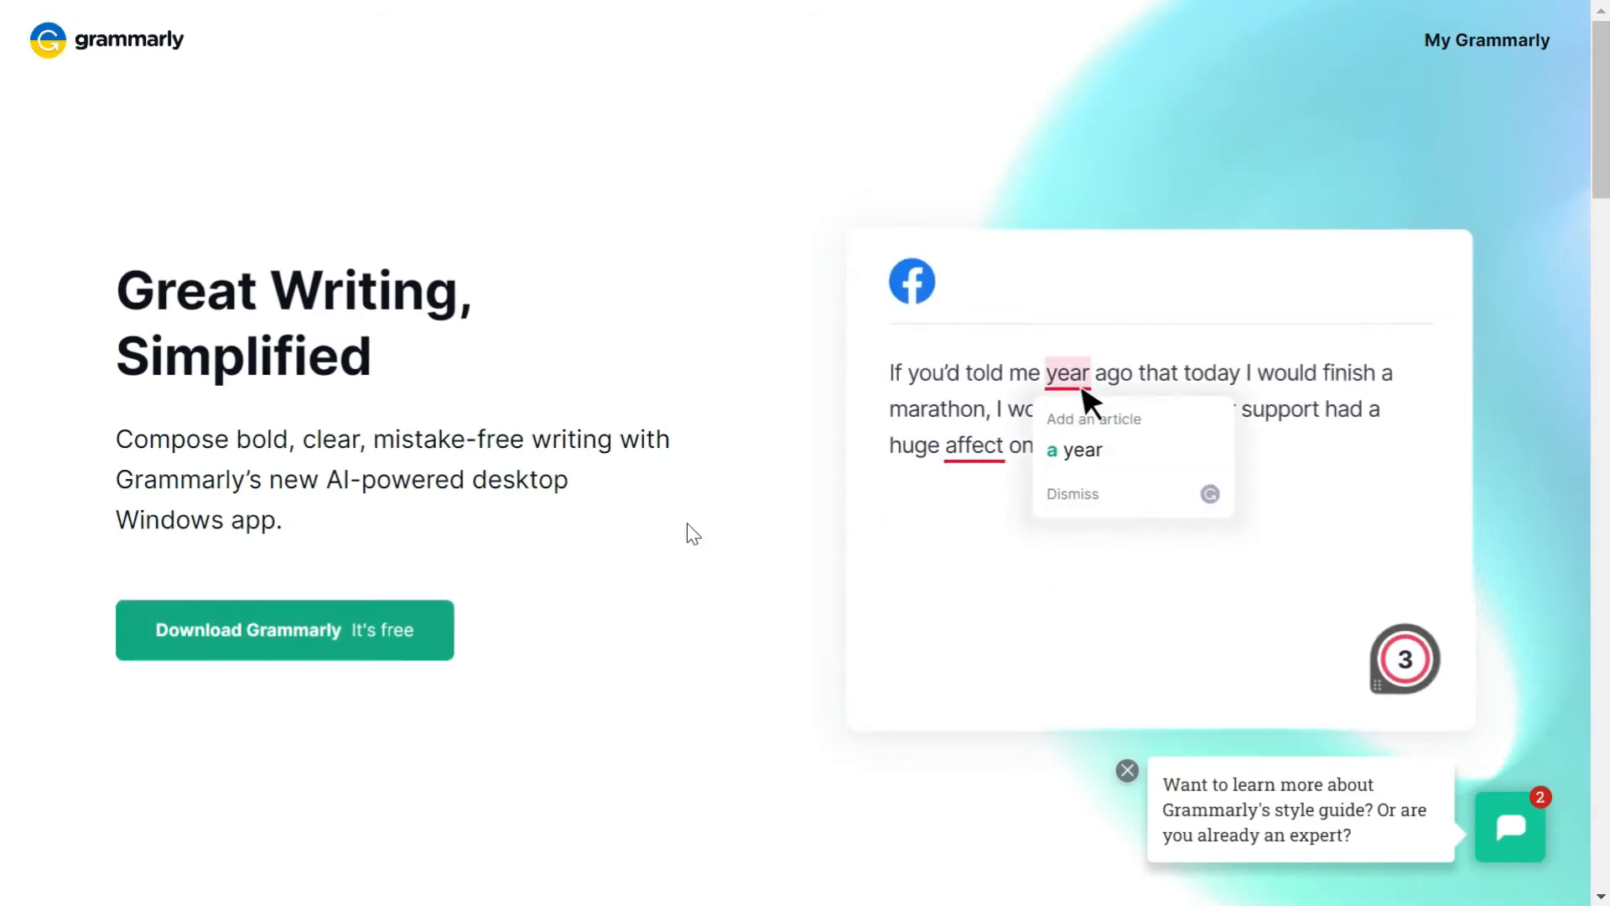
{"action": "left_click", "coordinate": [1074, 449]}
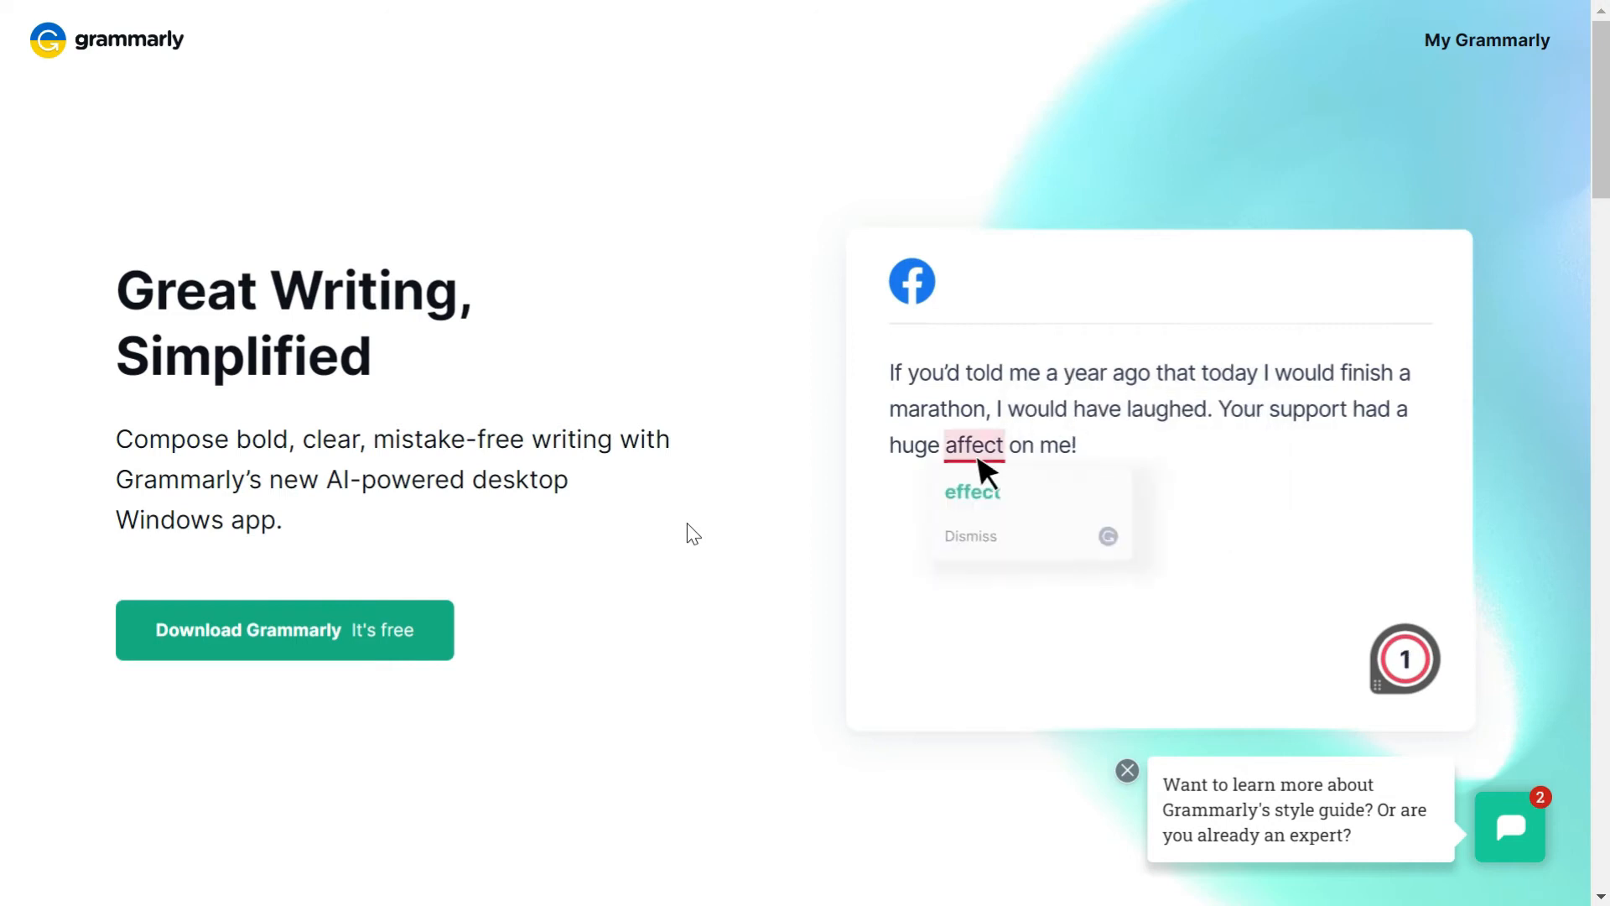
{"action": "left_click", "coordinate": [969, 491]}
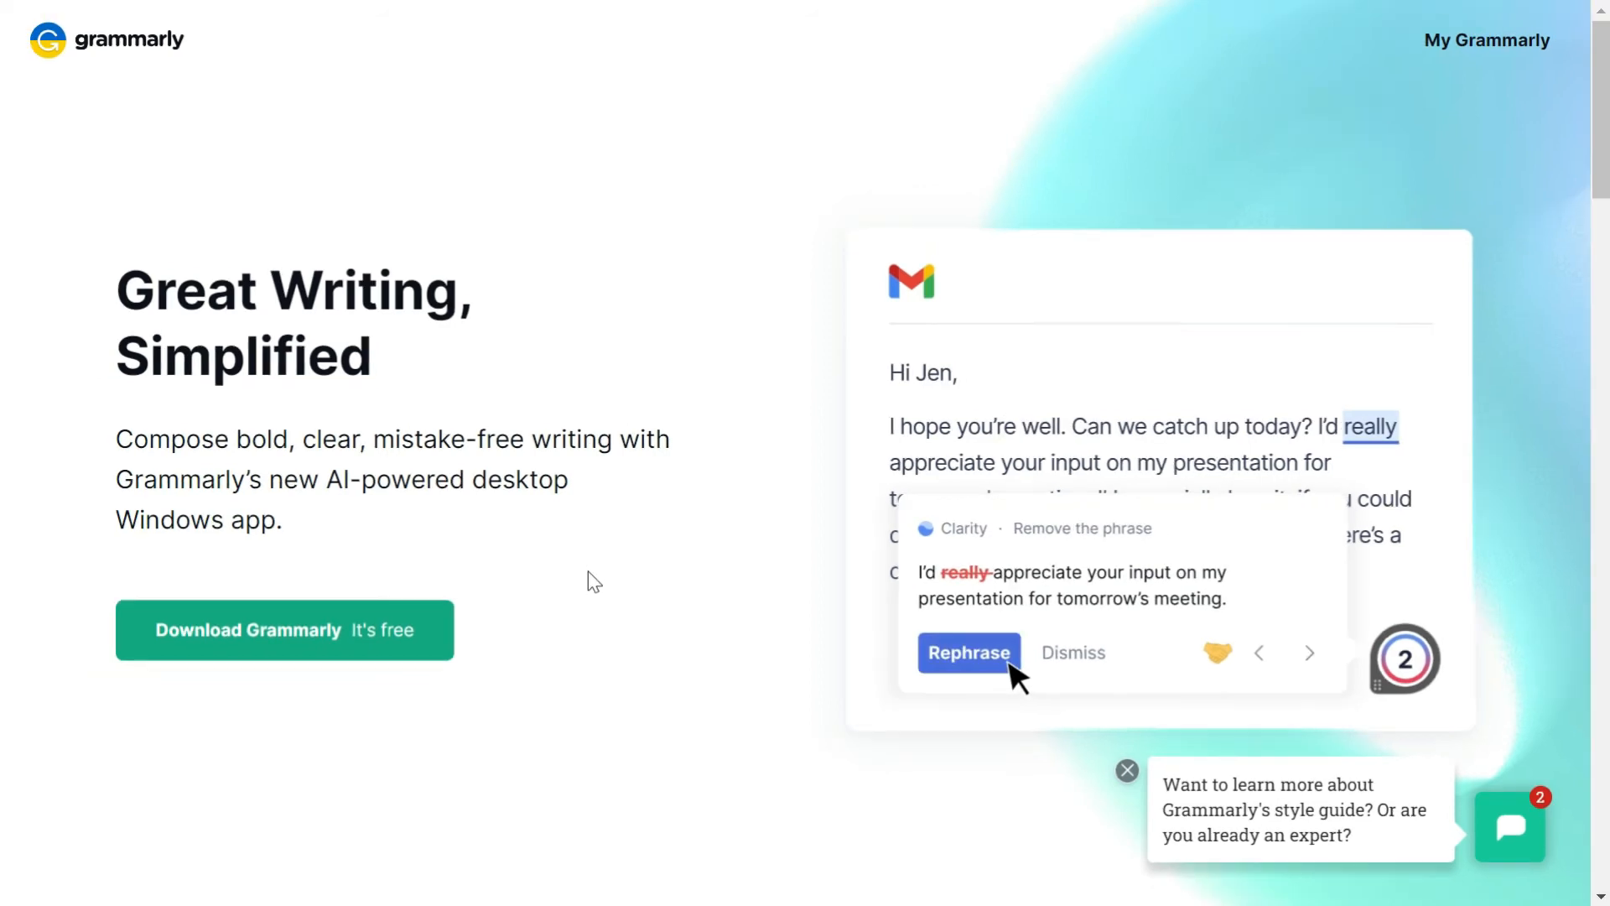
{"action": "left_click", "coordinate": [966, 653]}
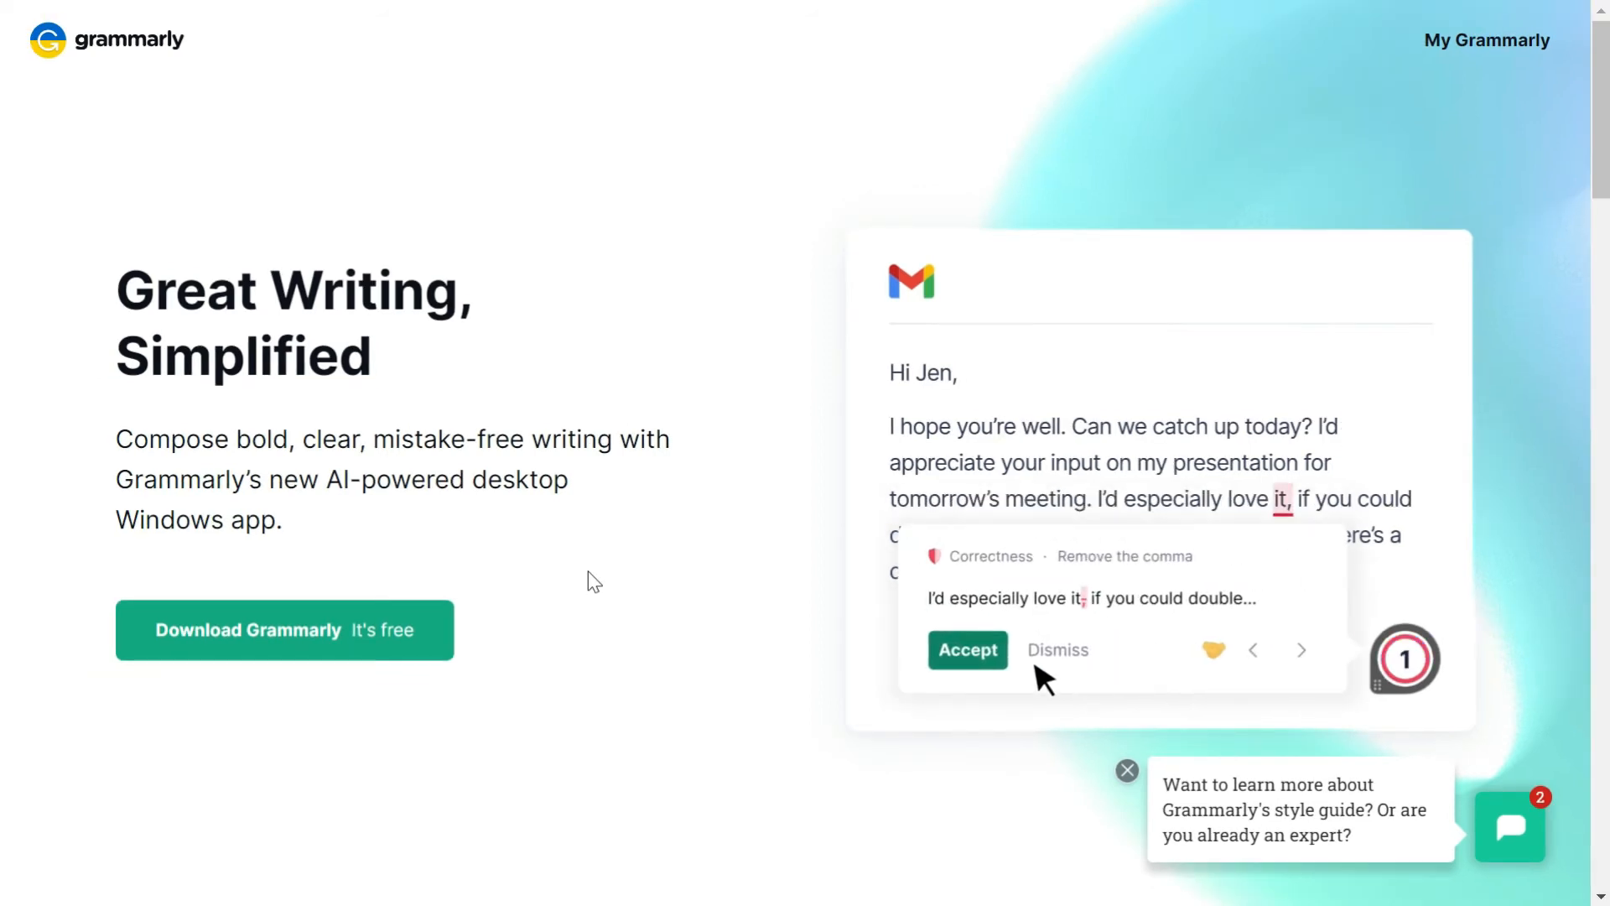
{"action": "left_click", "coordinate": [966, 649]}
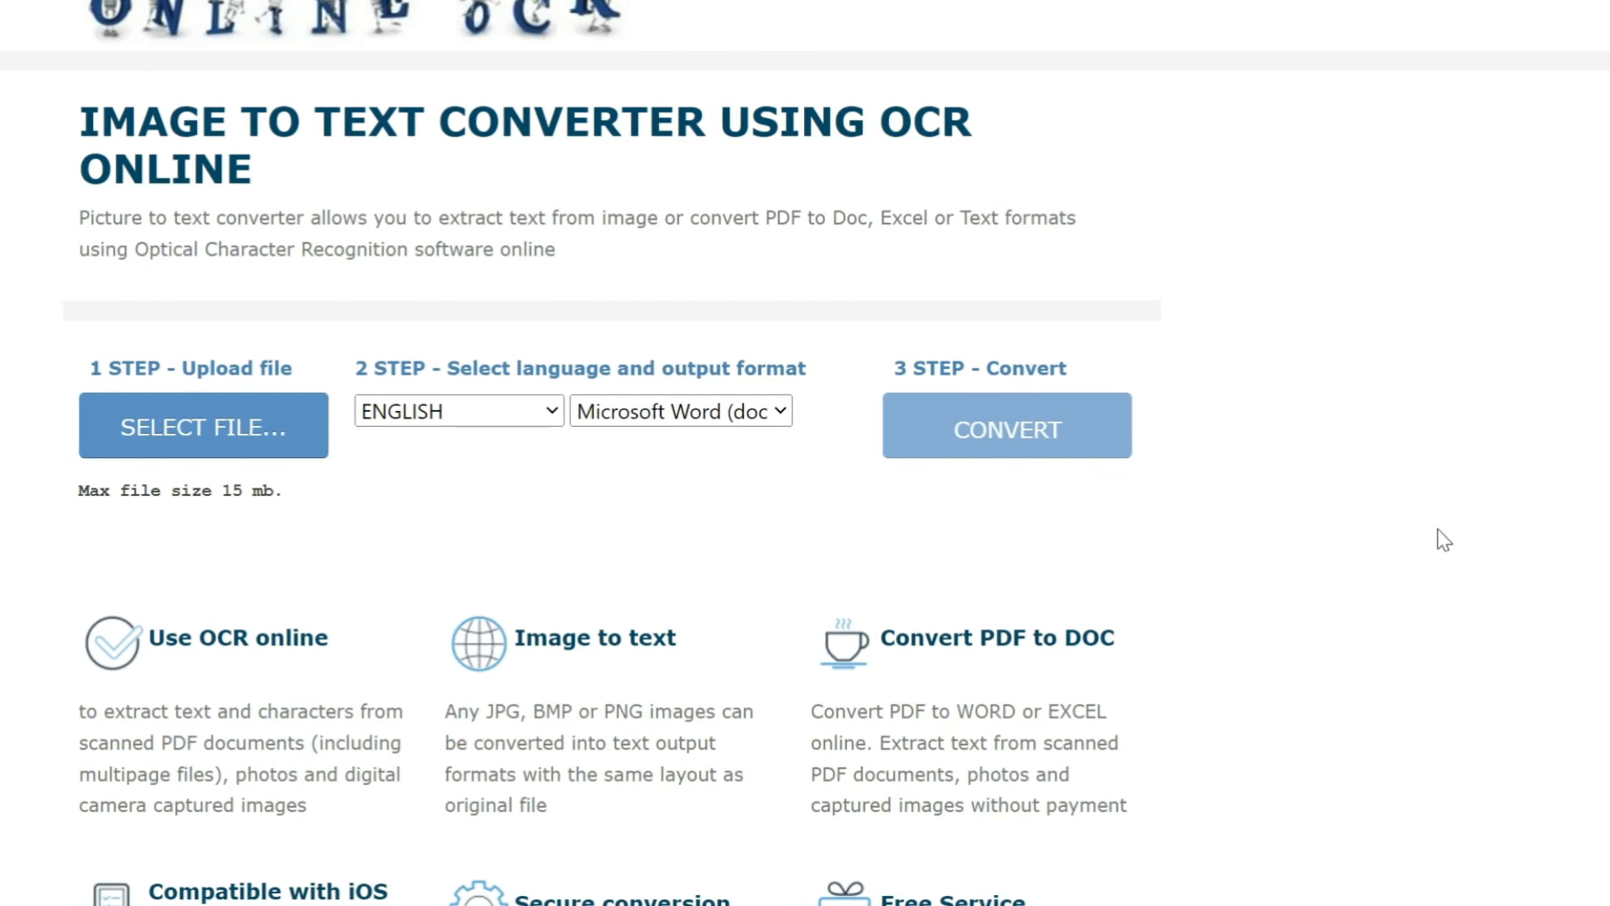
Review OnlineOCR's recognition languages and keep Microsoft Word (docx) as the output format
{"action": "scroll", "scroll_direction": "up", "scroll_amount": 3}
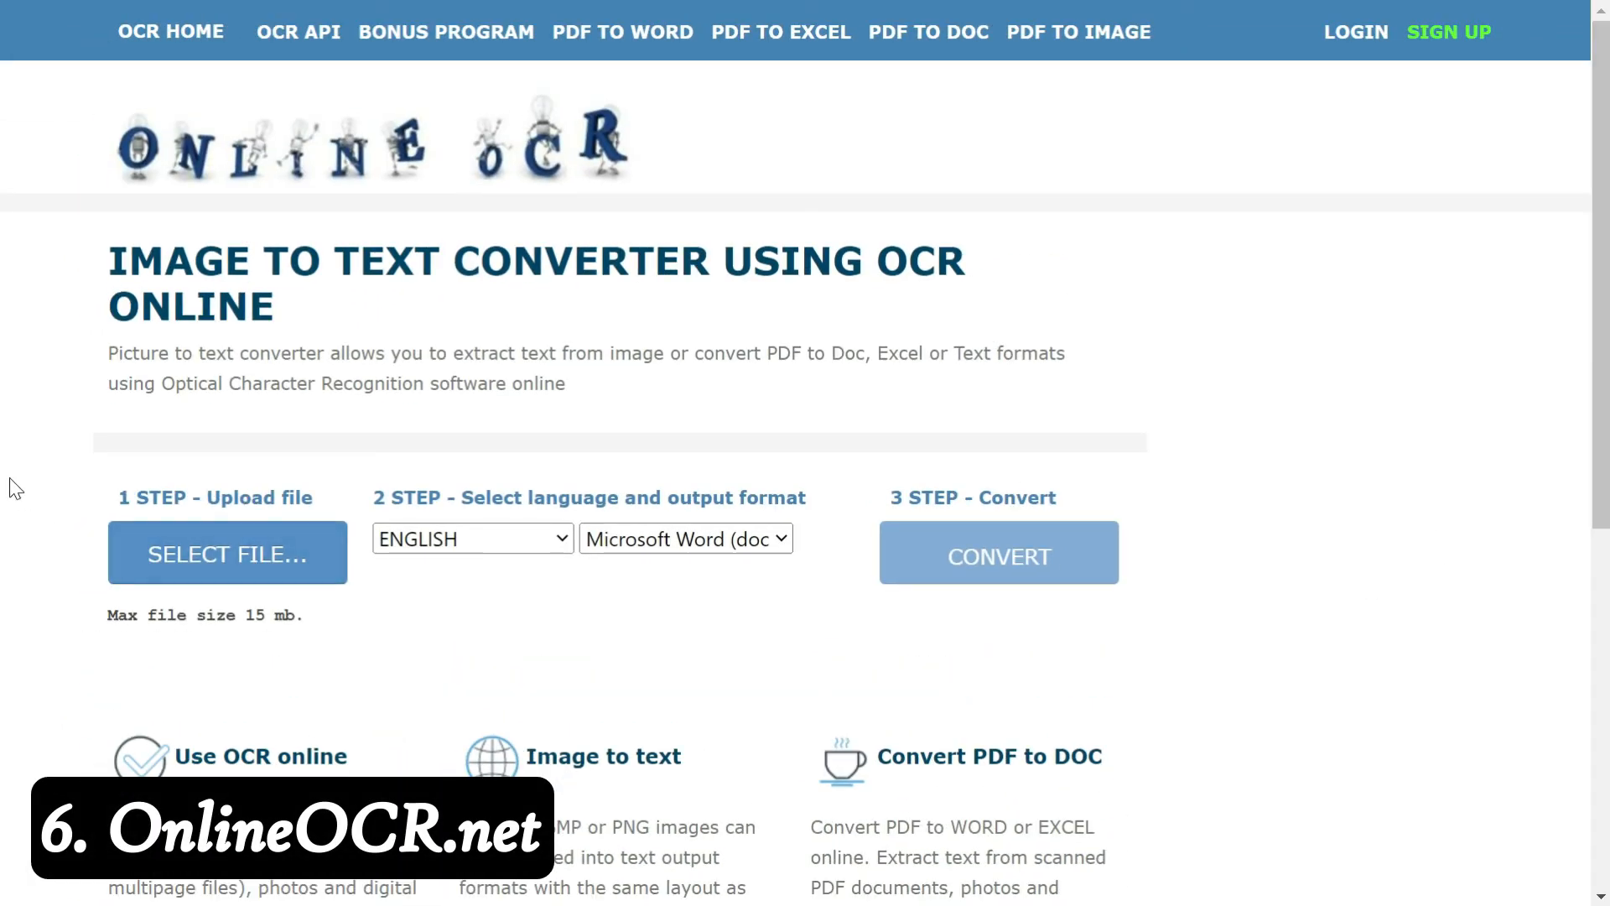
{"action": "mouse_move", "coordinate": [454, 332]}
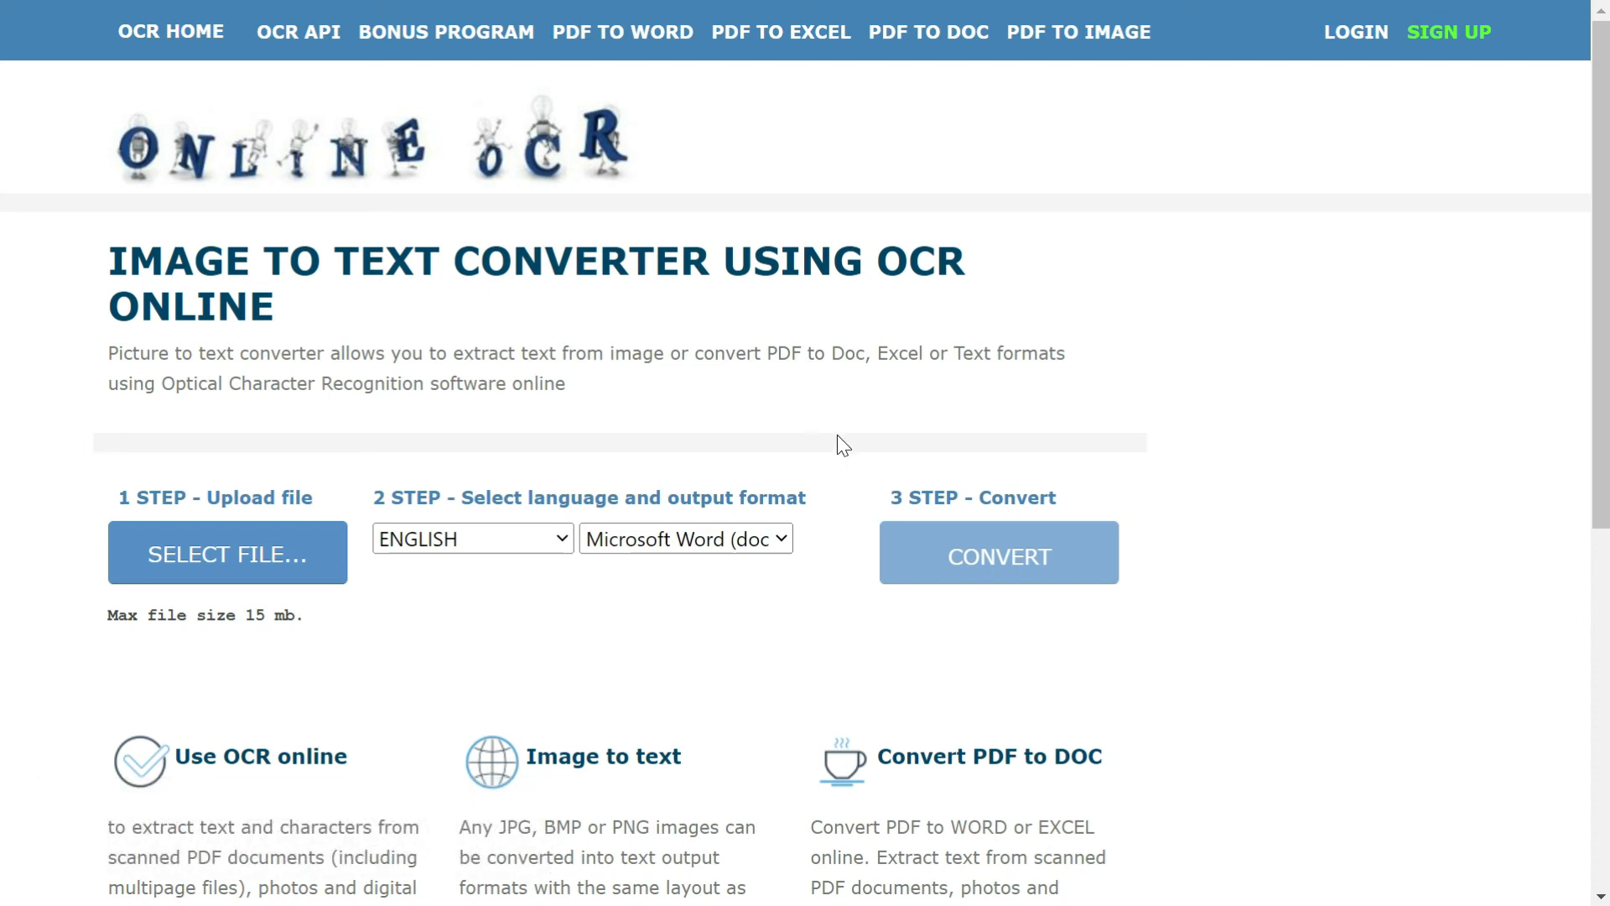
{"action": "mouse_move", "coordinate": [852, 392]}
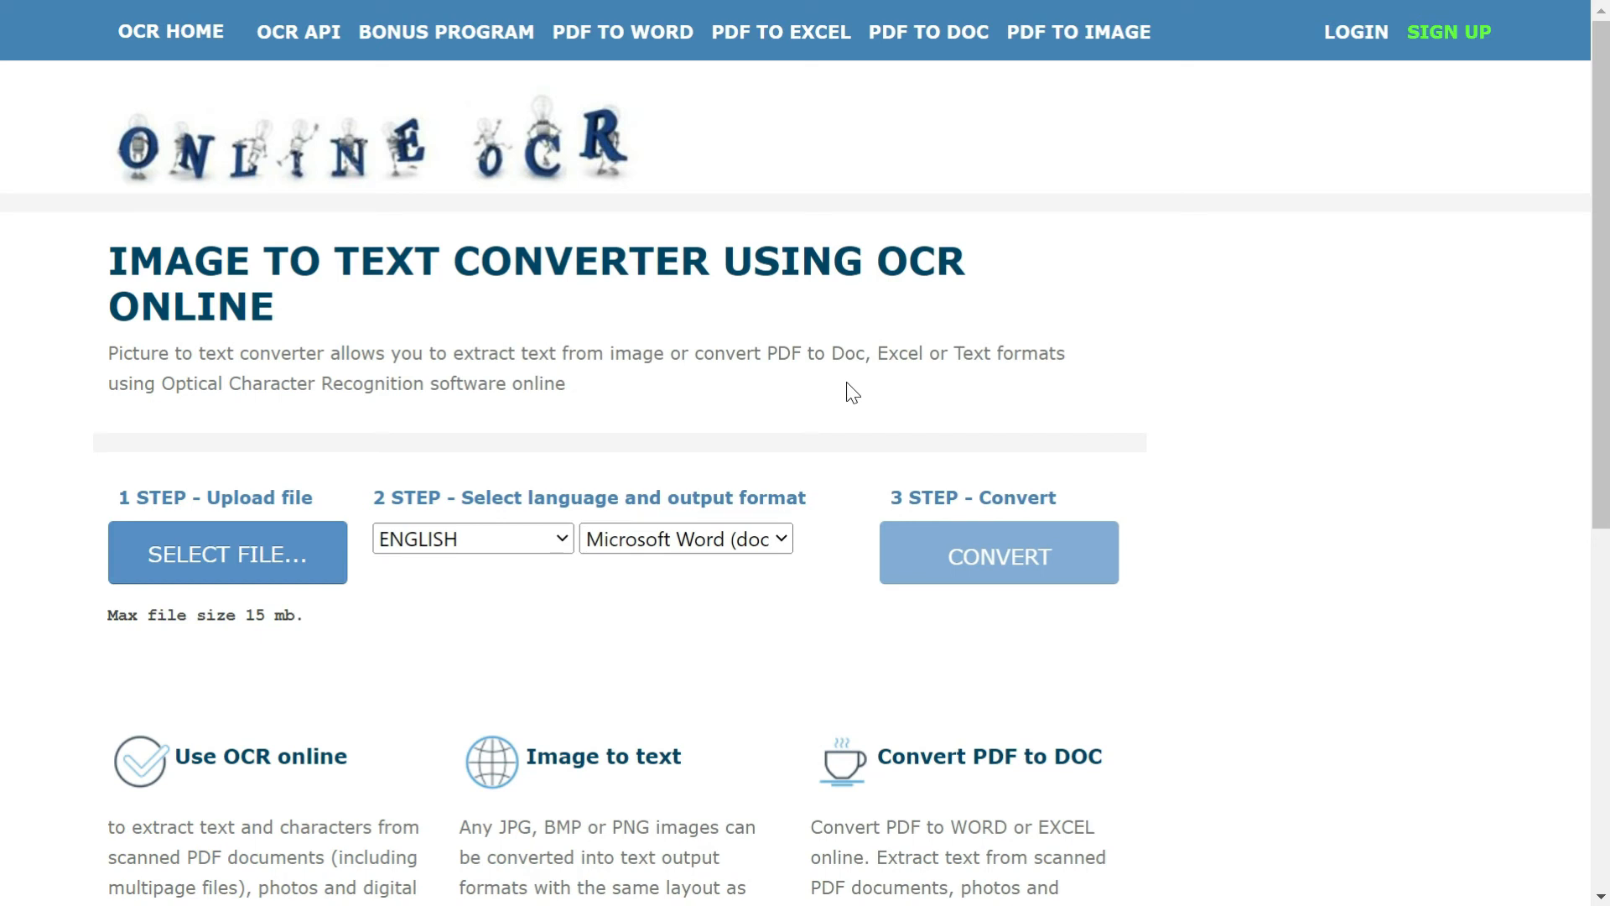
{"action": "mouse_move", "coordinate": [986, 378]}
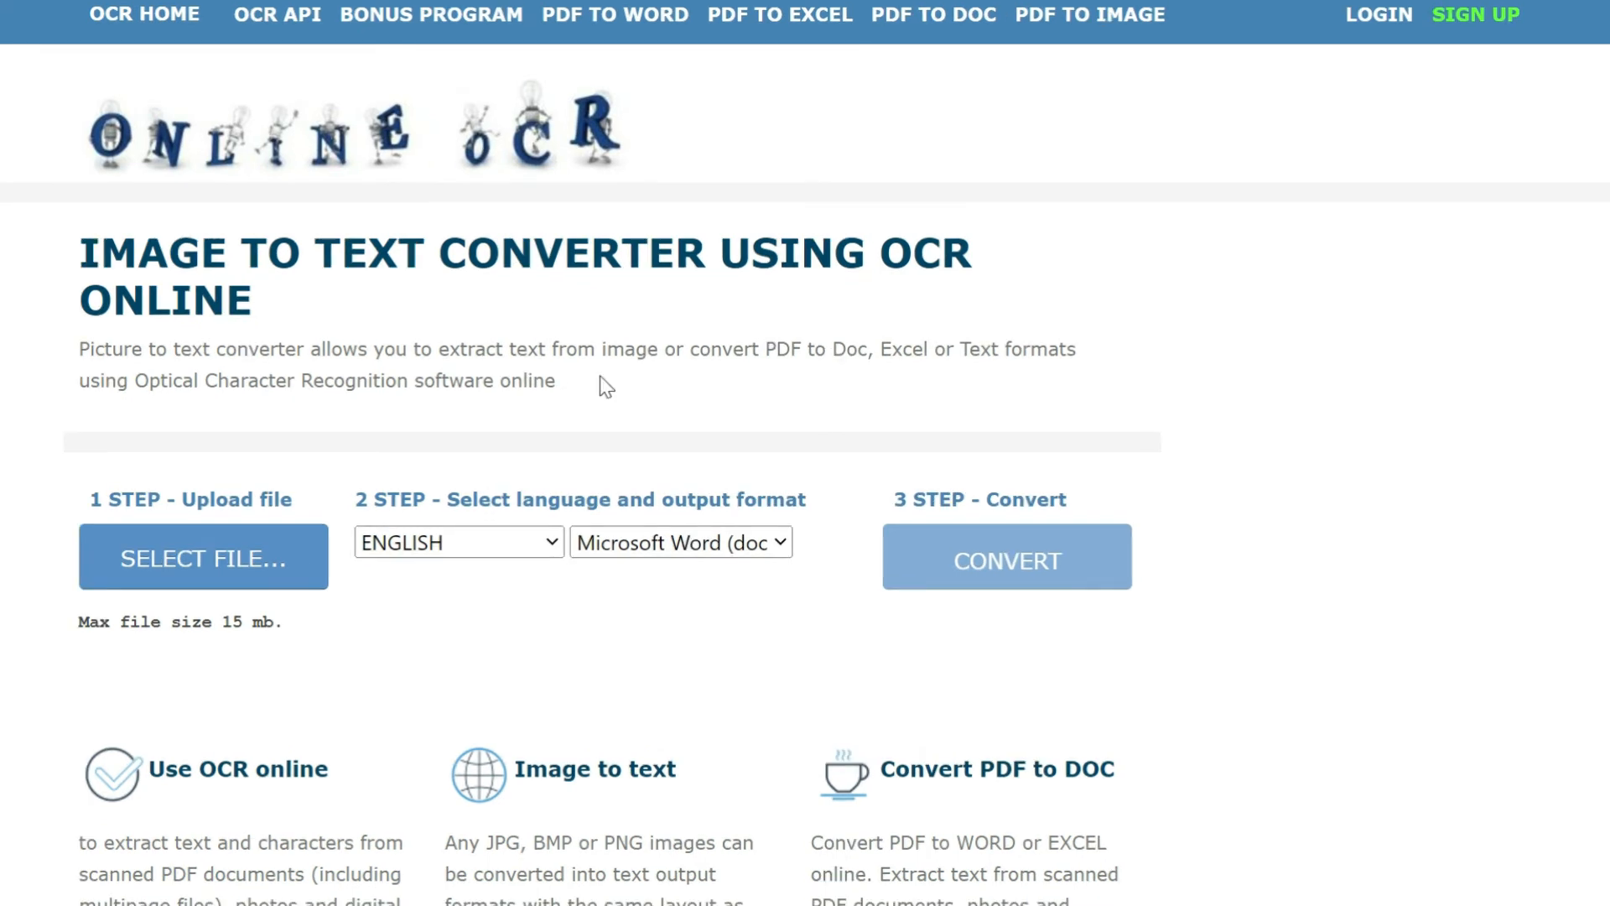
{"action": "mouse_move", "coordinate": [422, 621]}
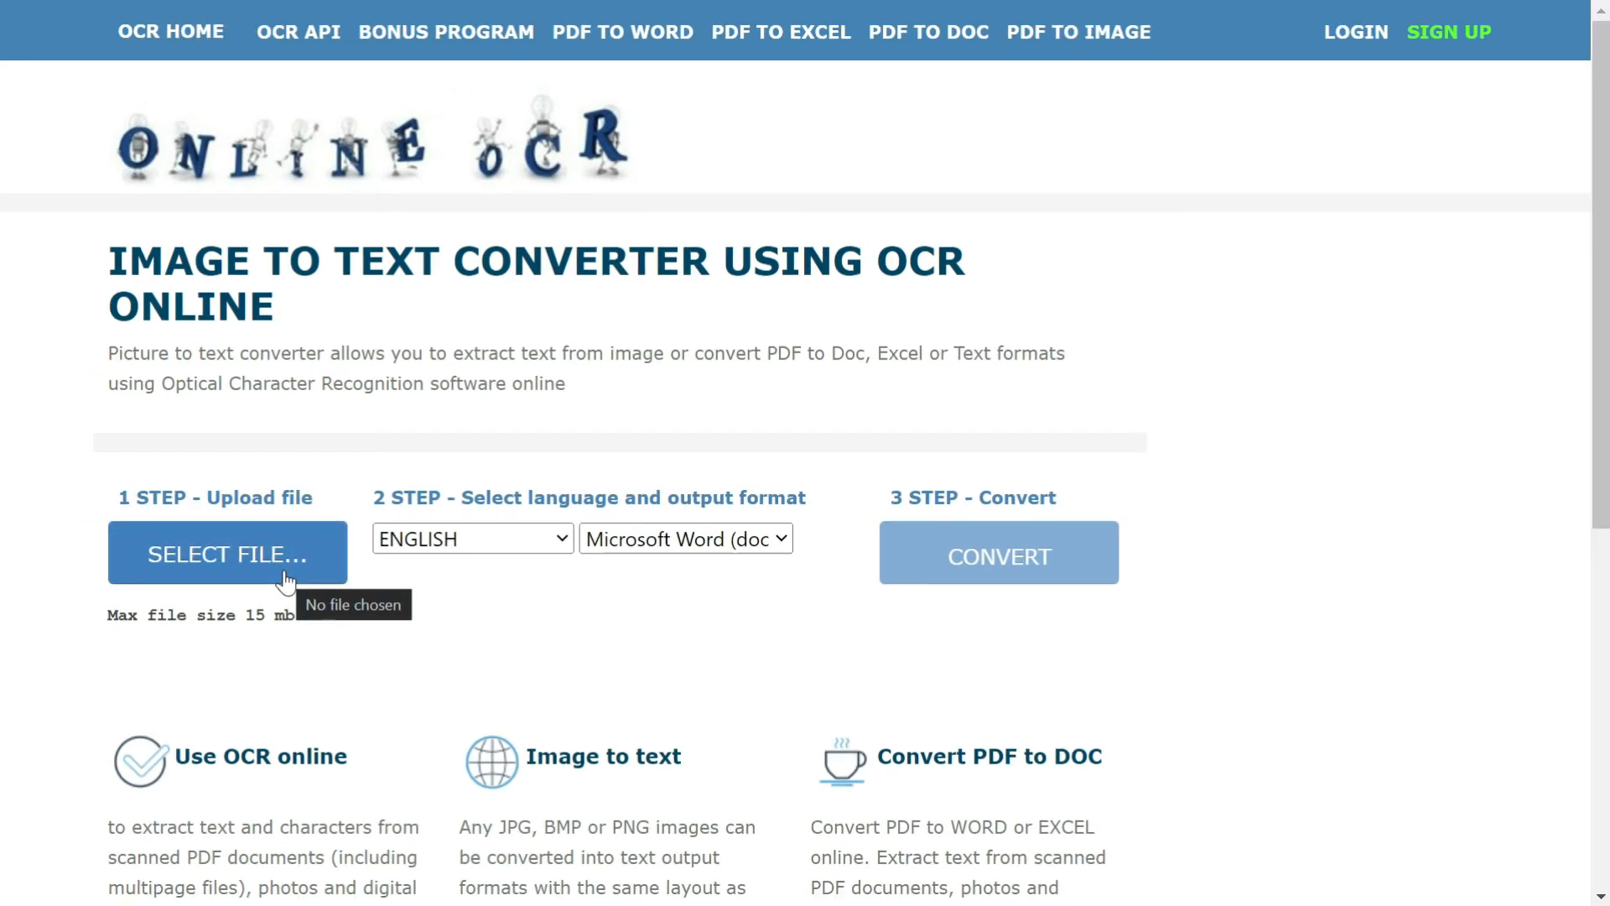
{"action": "mouse_move", "coordinate": [201, 644]}
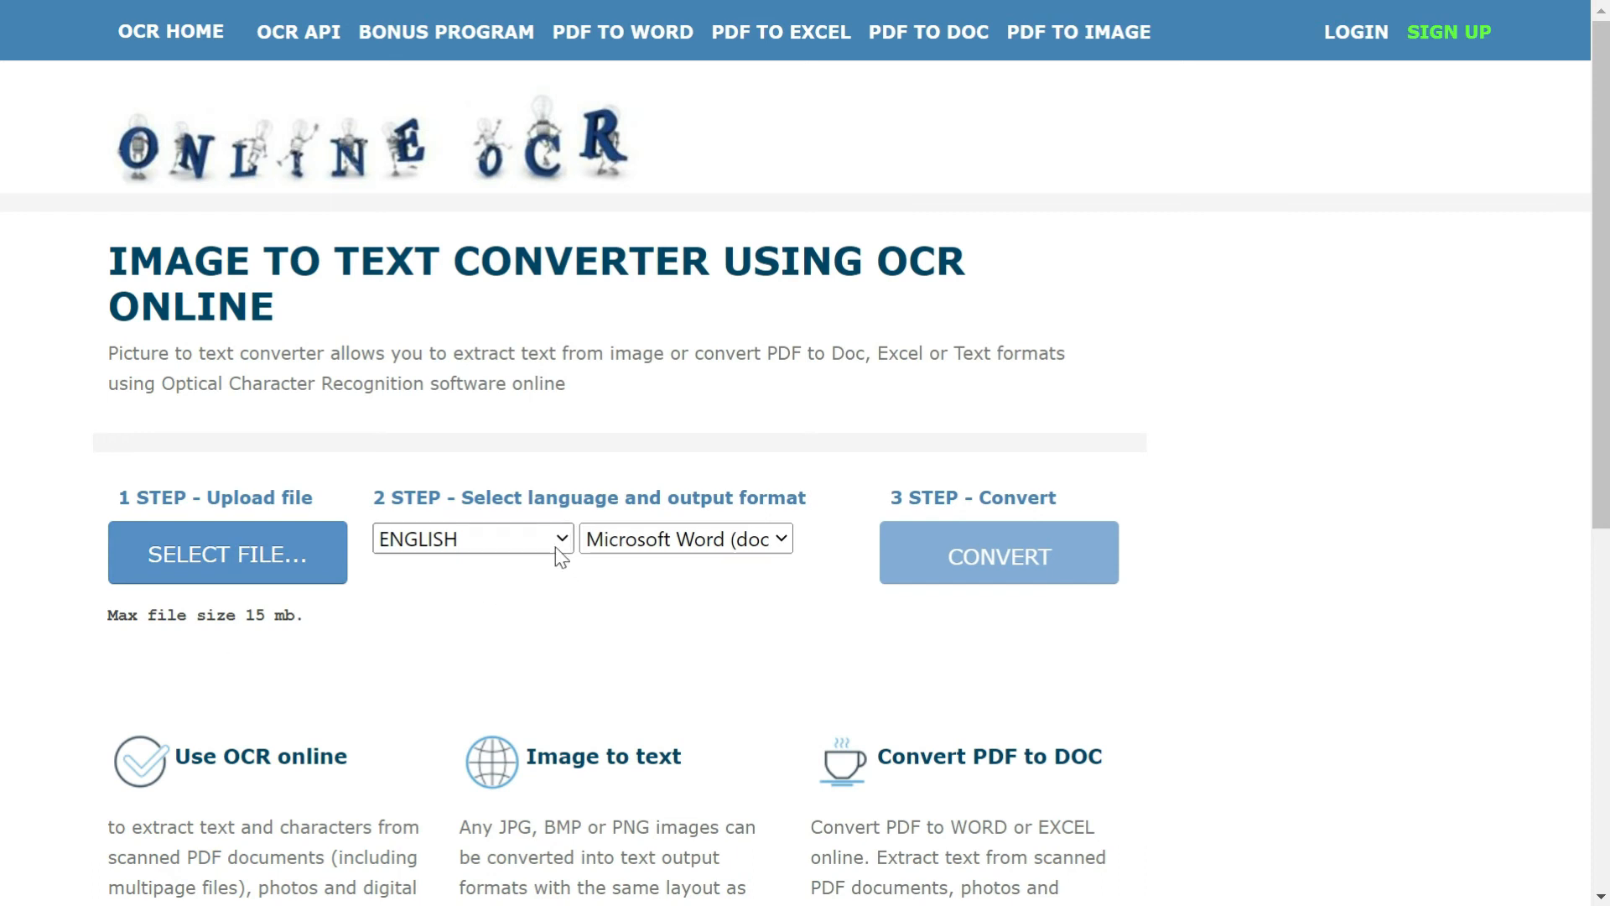
{"action": "left_click", "coordinate": [471, 538]}
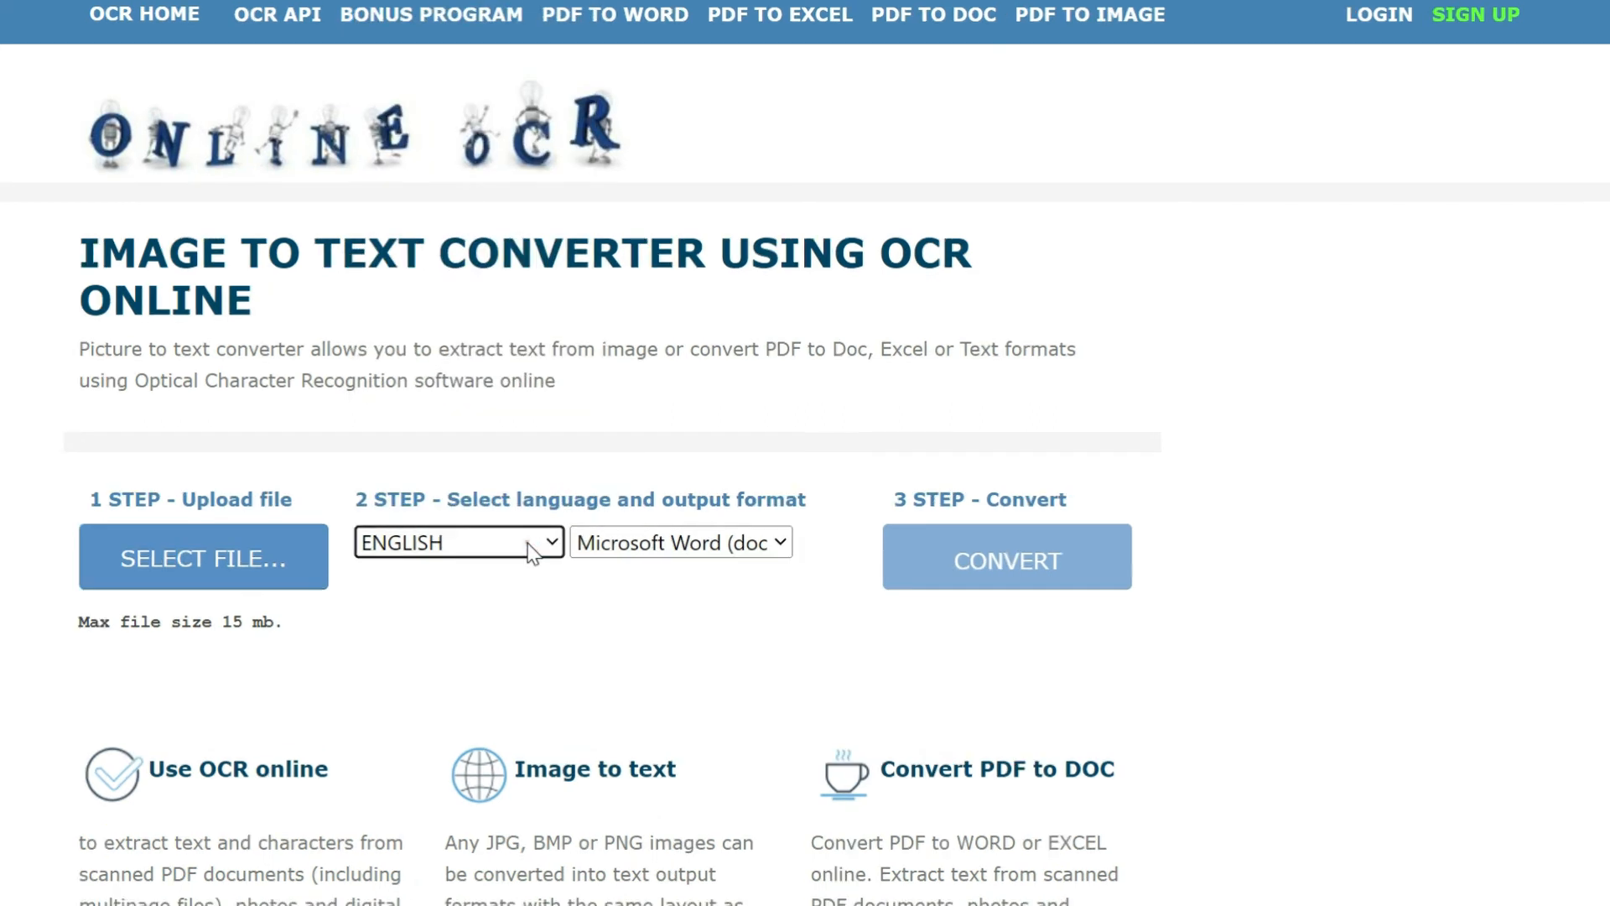
{"action": "mouse_move", "coordinate": [684, 565]}
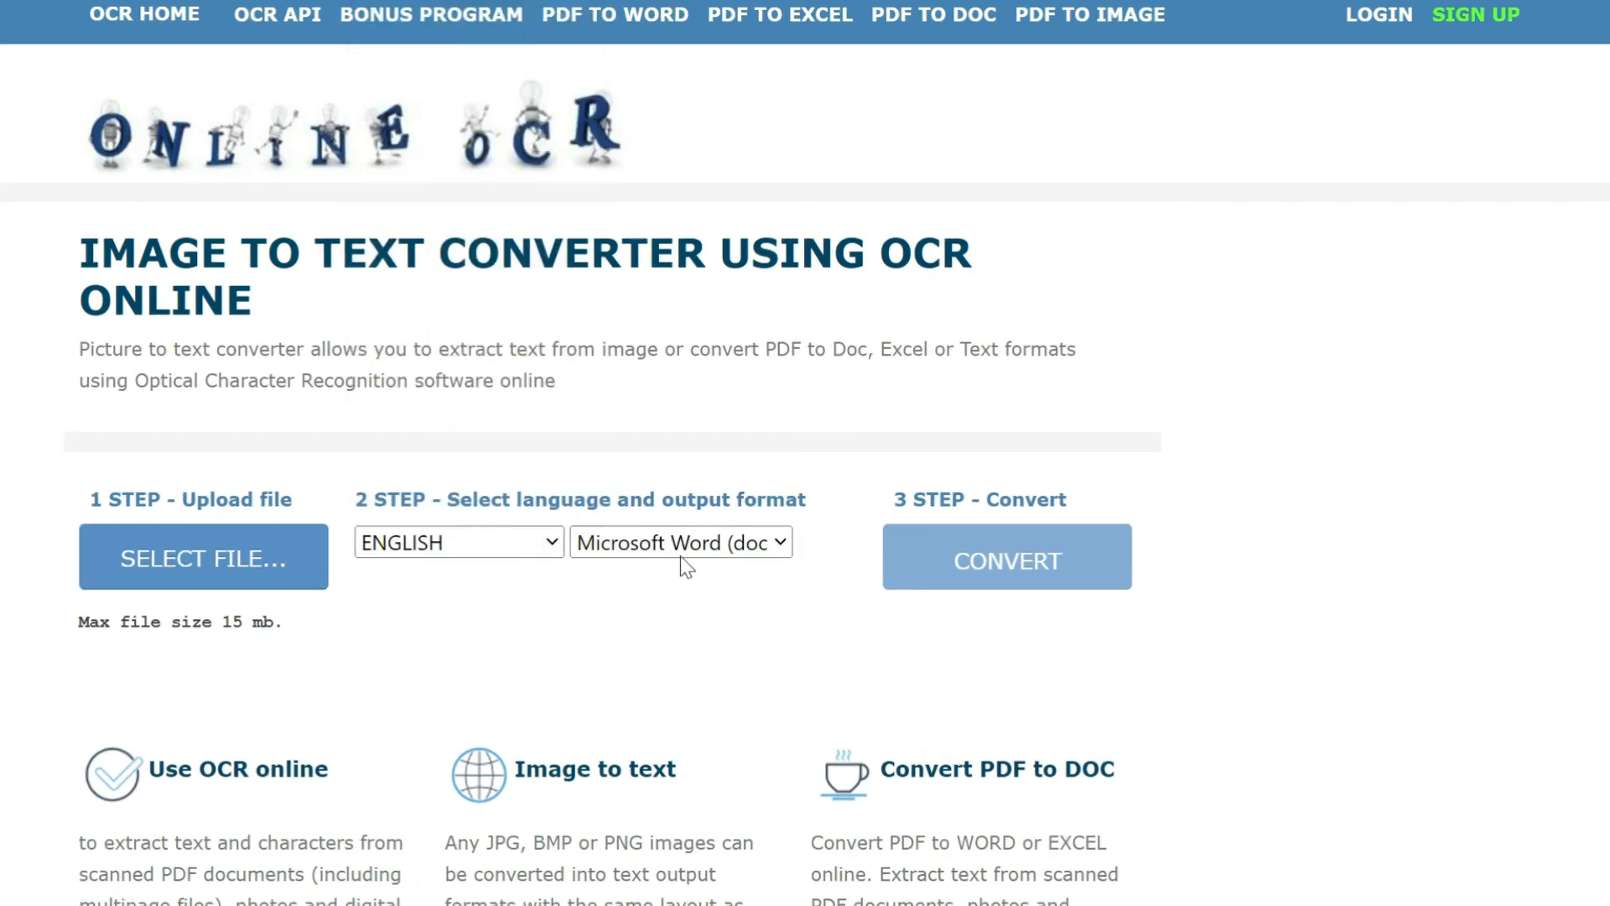
{"action": "left_click", "coordinate": [679, 542]}
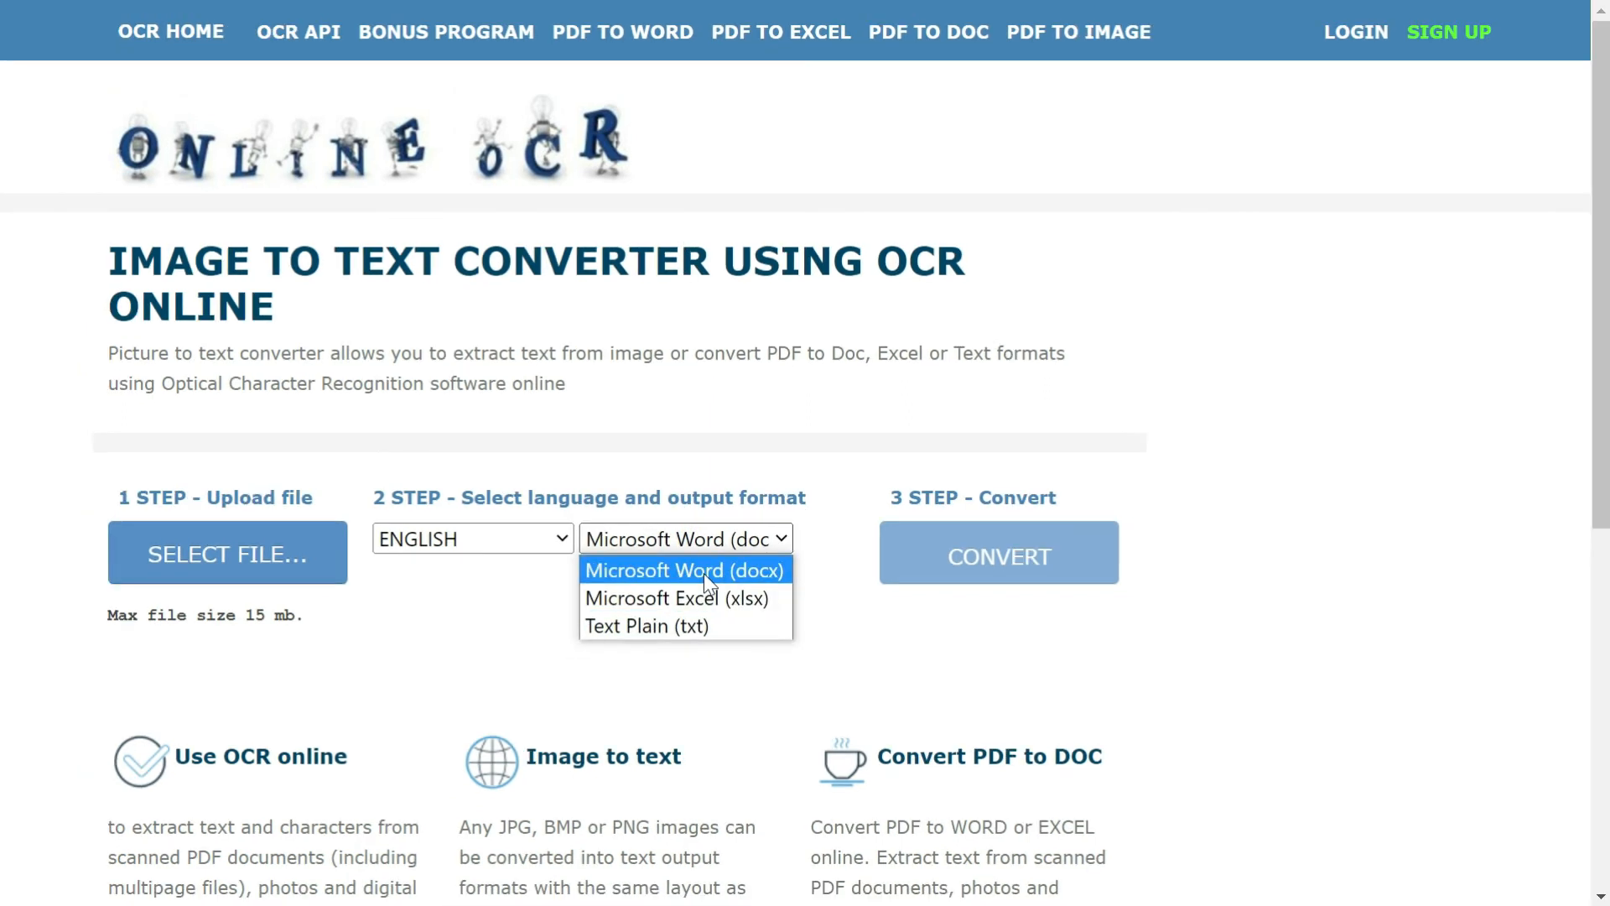
{"action": "left_click", "coordinate": [685, 570]}
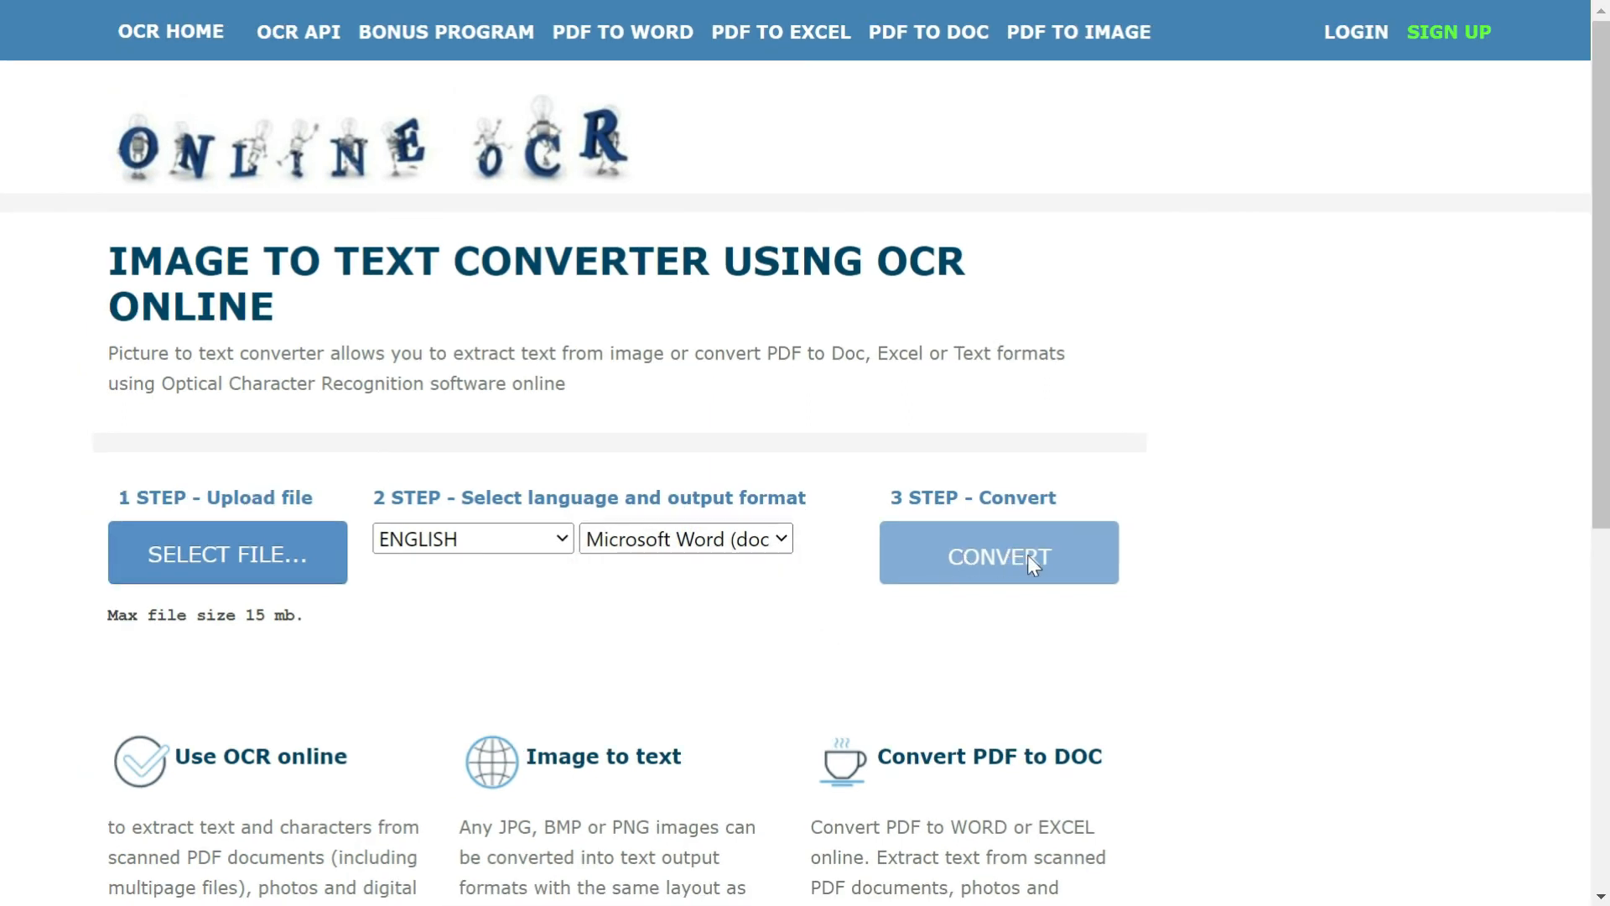
{"action": "mouse_move", "coordinate": [512, 597]}
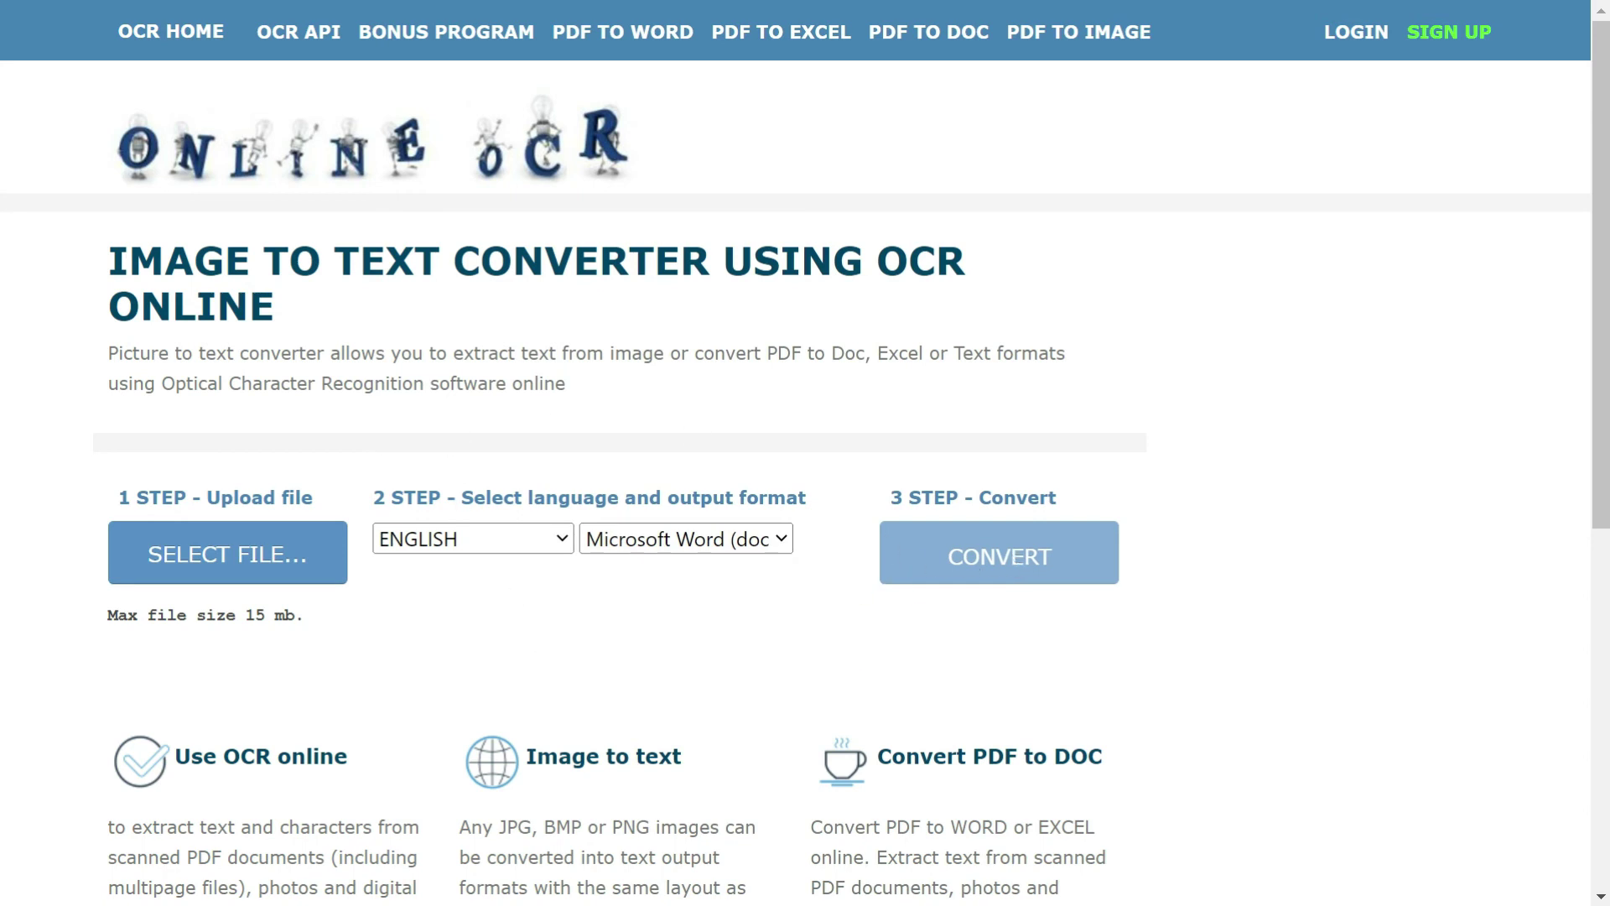
{"action": "scroll", "scroll_direction": "down", "scroll_amount": 3}
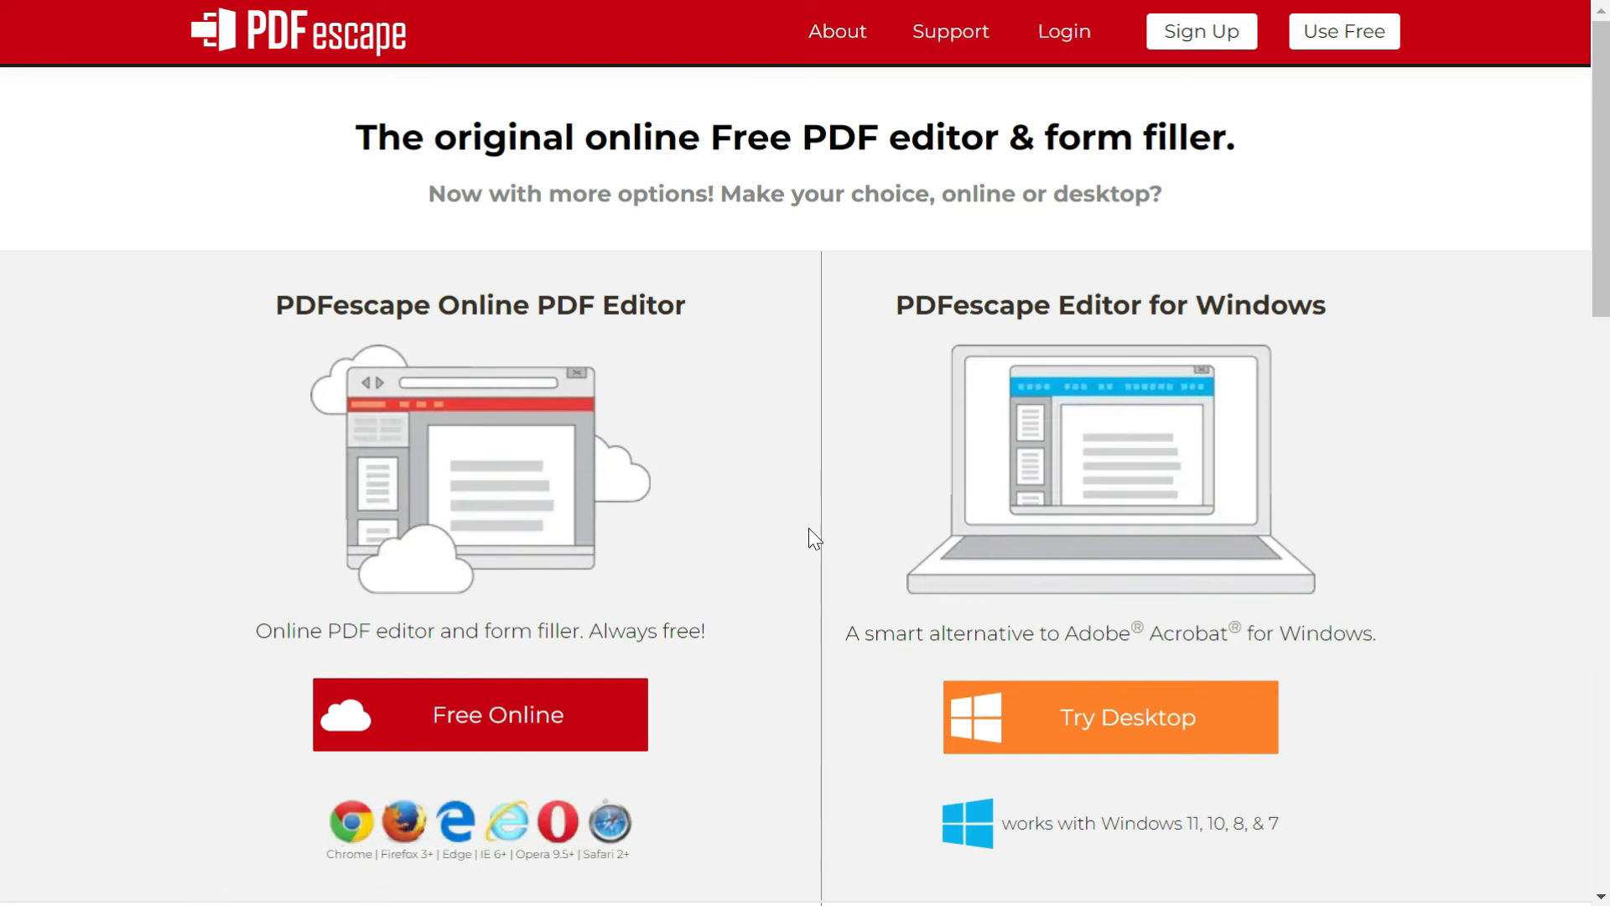
Scroll the PDFescape landing page showing its free online and Windows editors
{"action": "scroll", "scroll_direction": "down", "scroll_amount": 3}
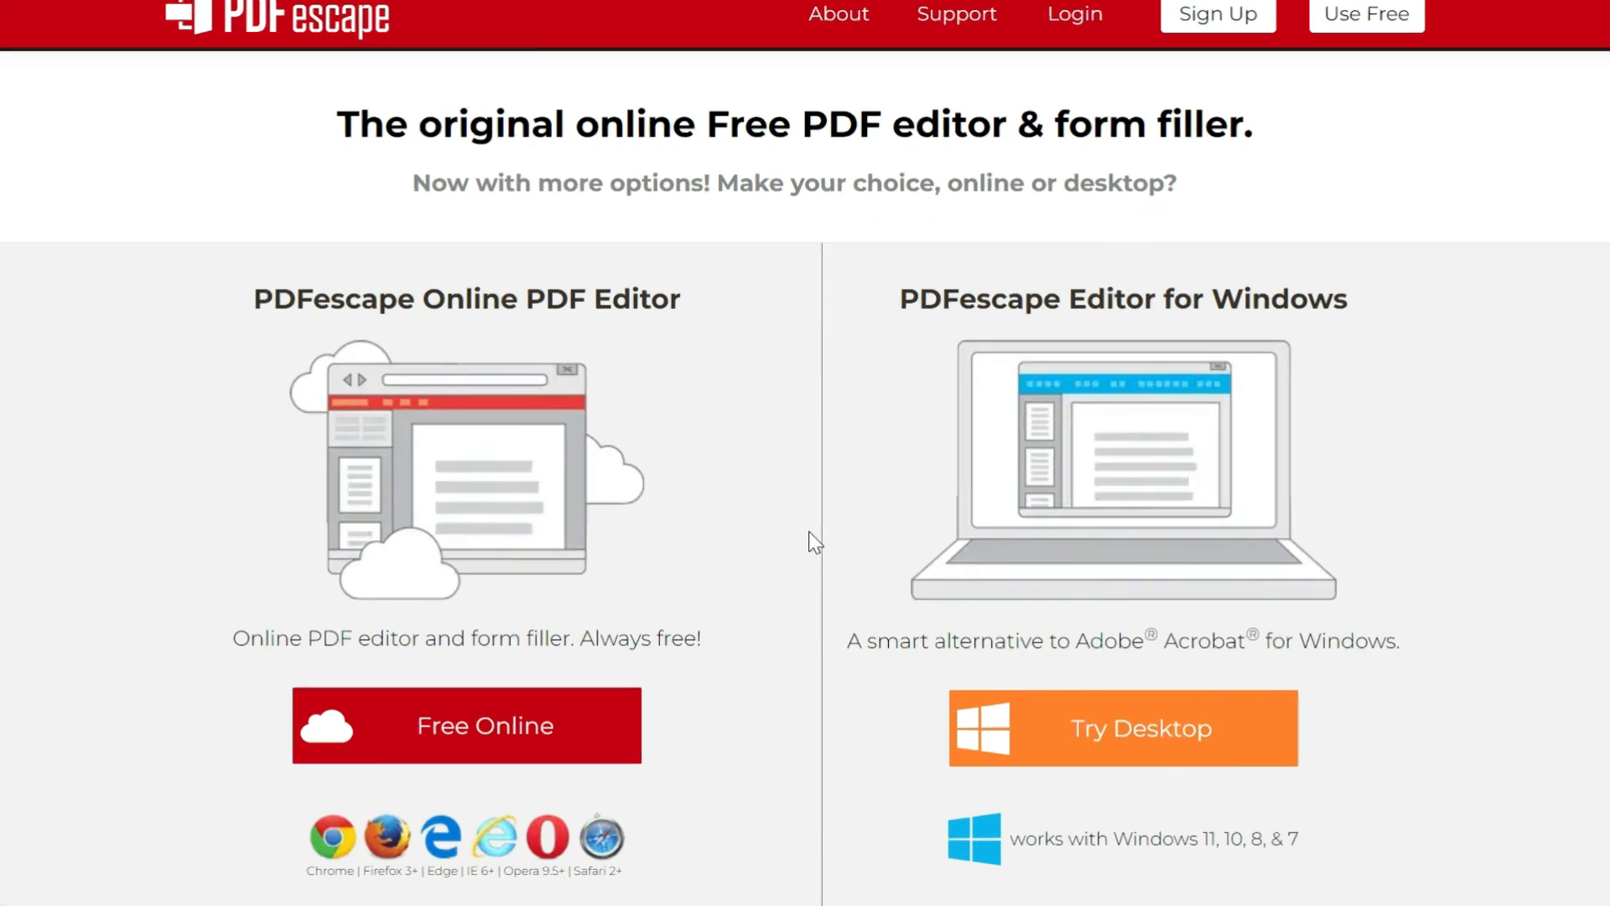
{"action": "mouse_move", "coordinate": [409, 711]}
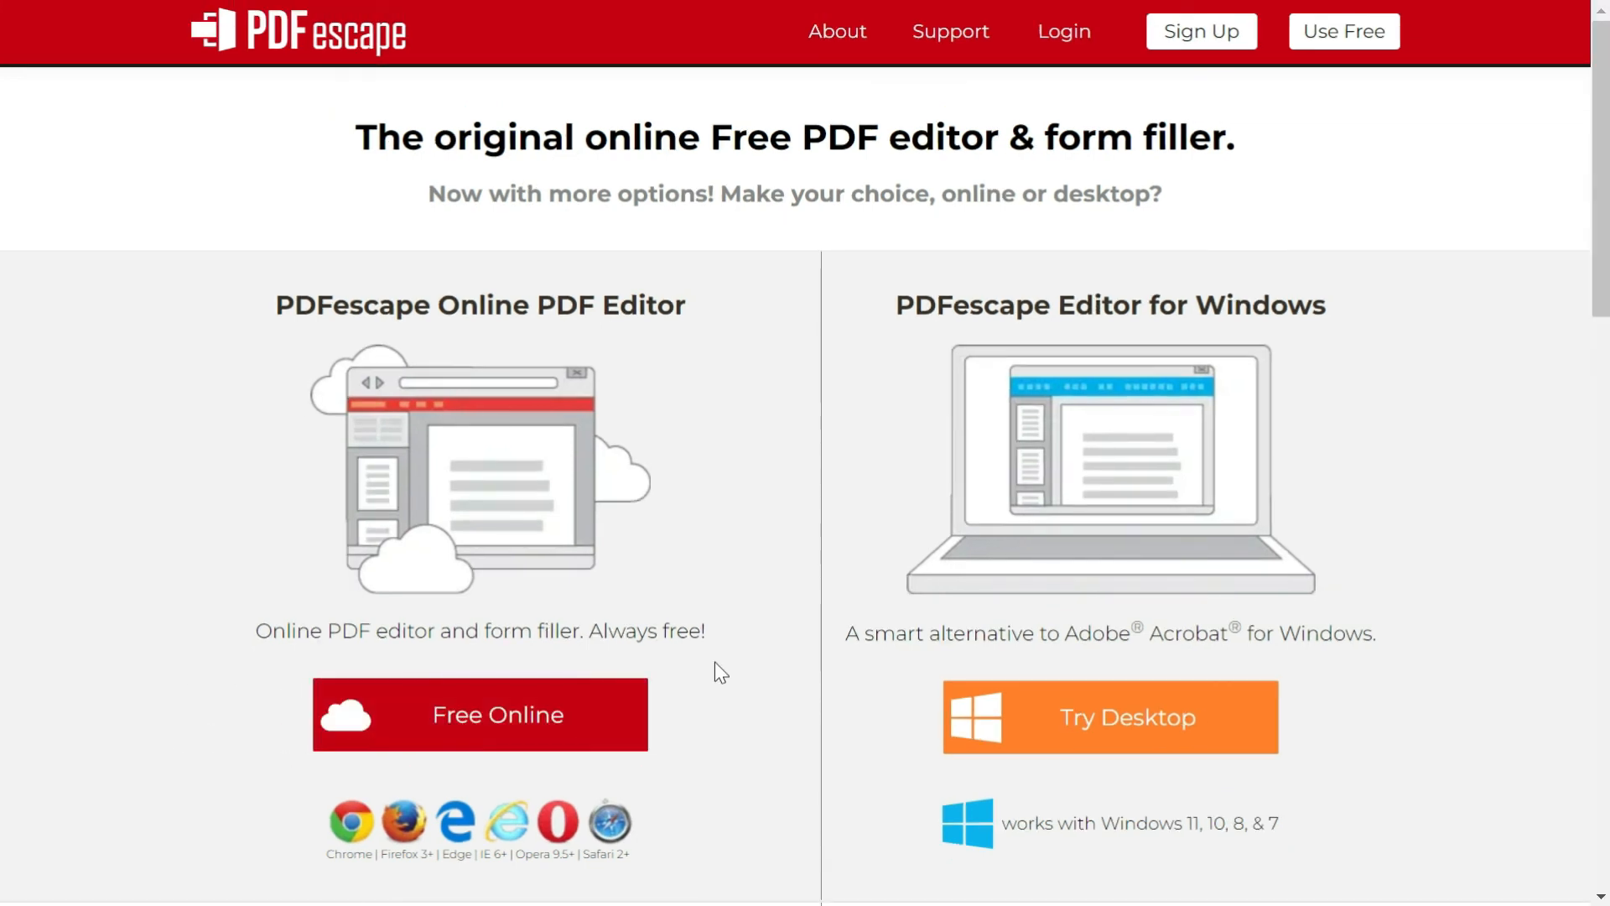
{"action": "mouse_move", "coordinate": [327, 424]}
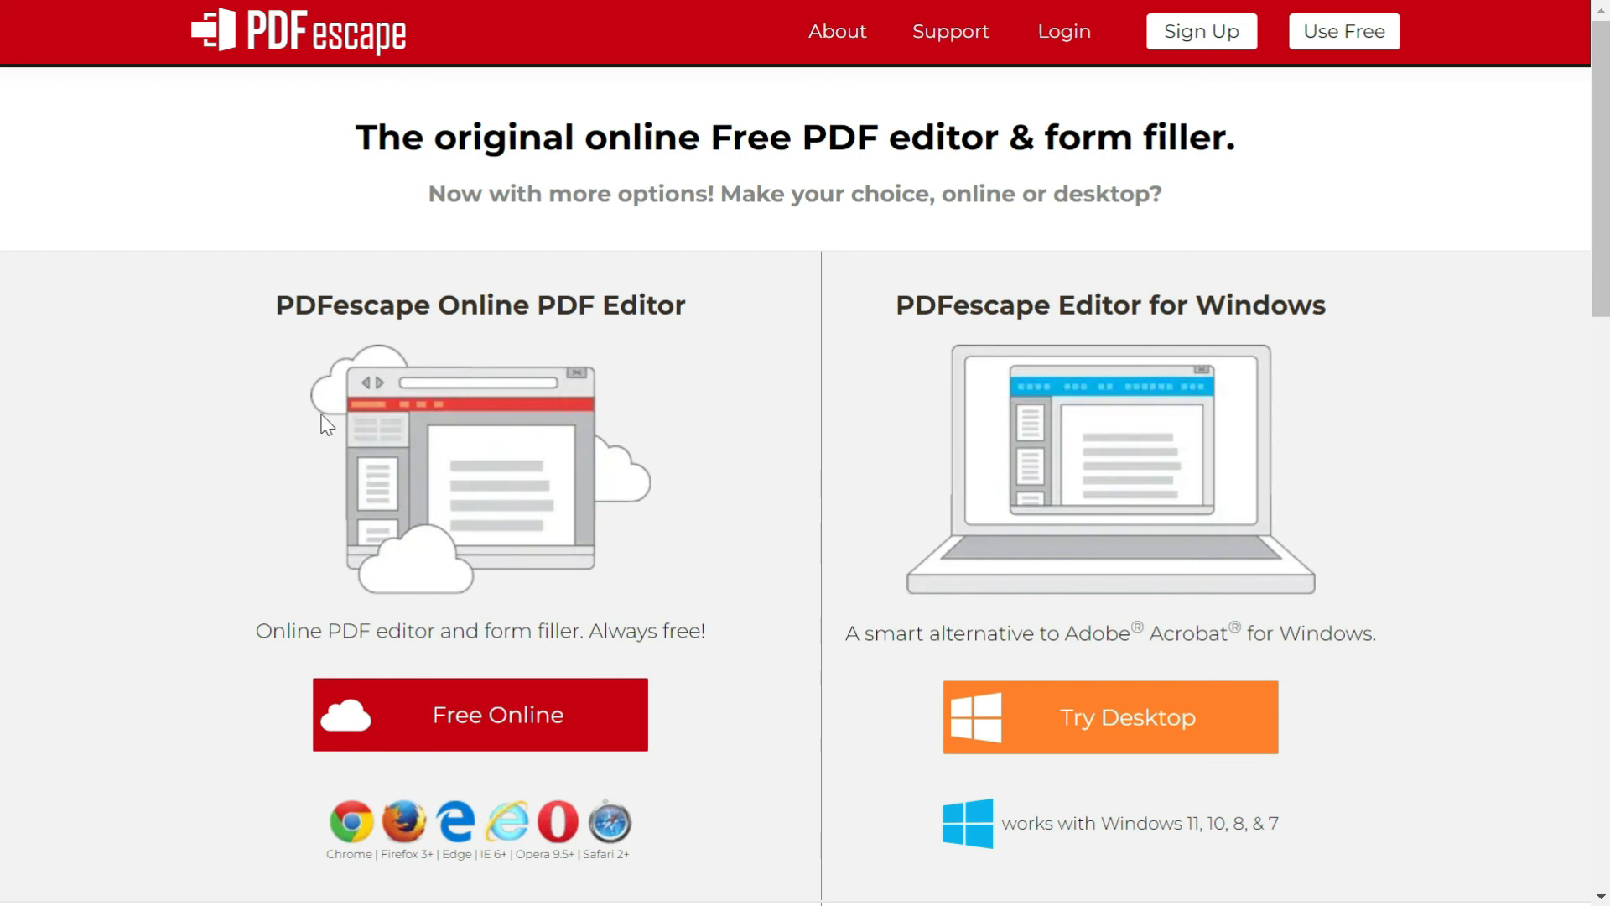
{"action": "mouse_move", "coordinate": [278, 351]}
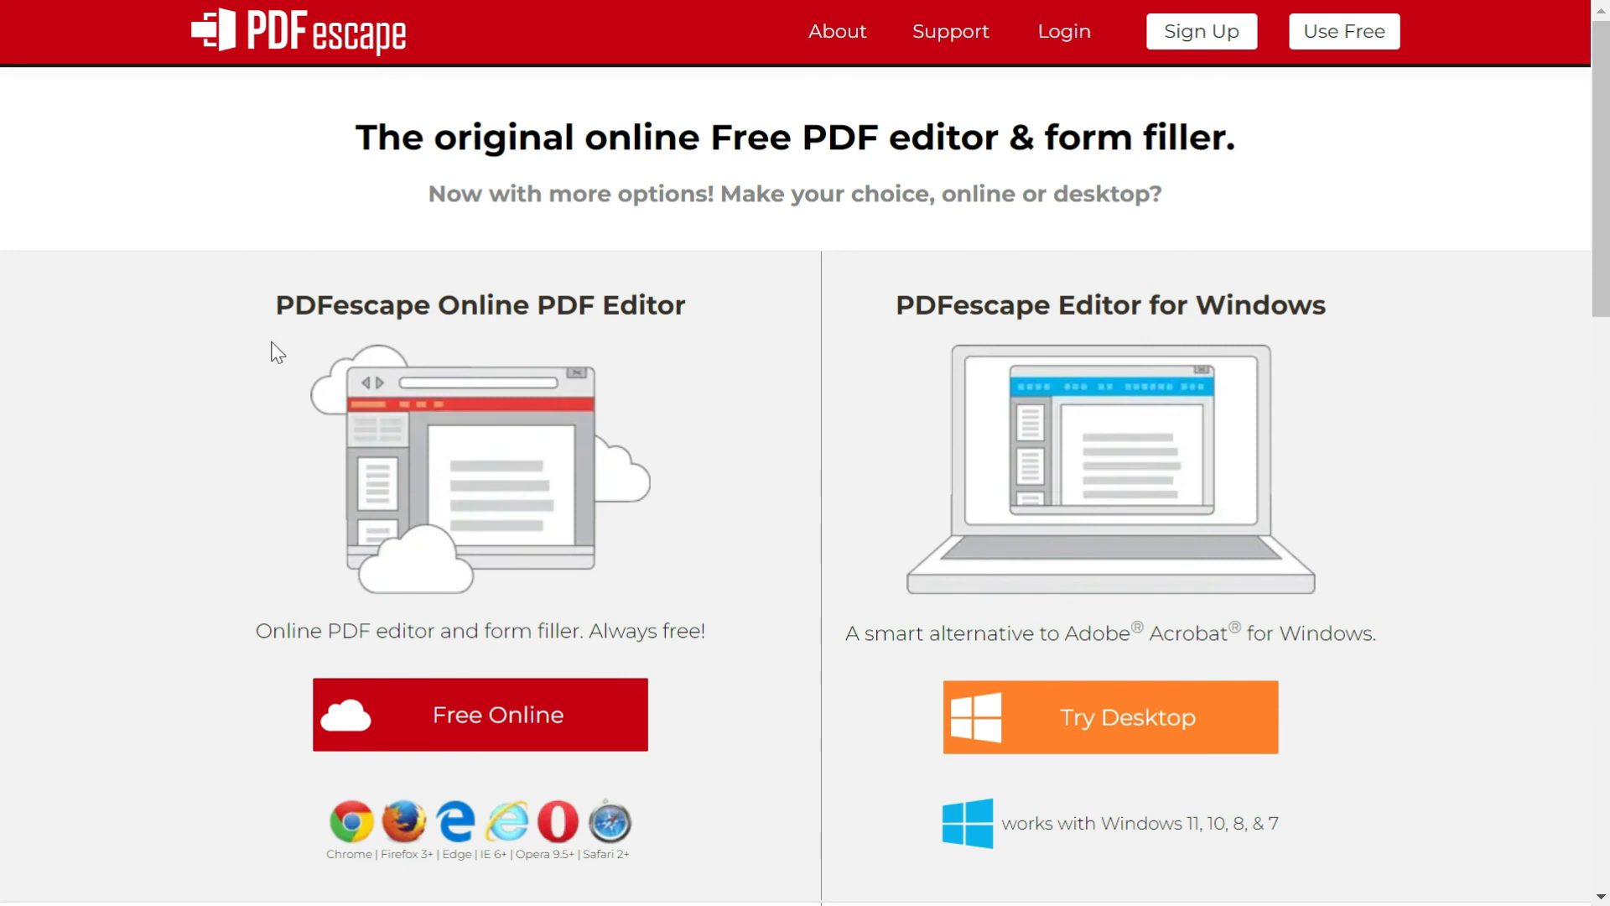
{"action": "mouse_move", "coordinate": [1388, 738]}
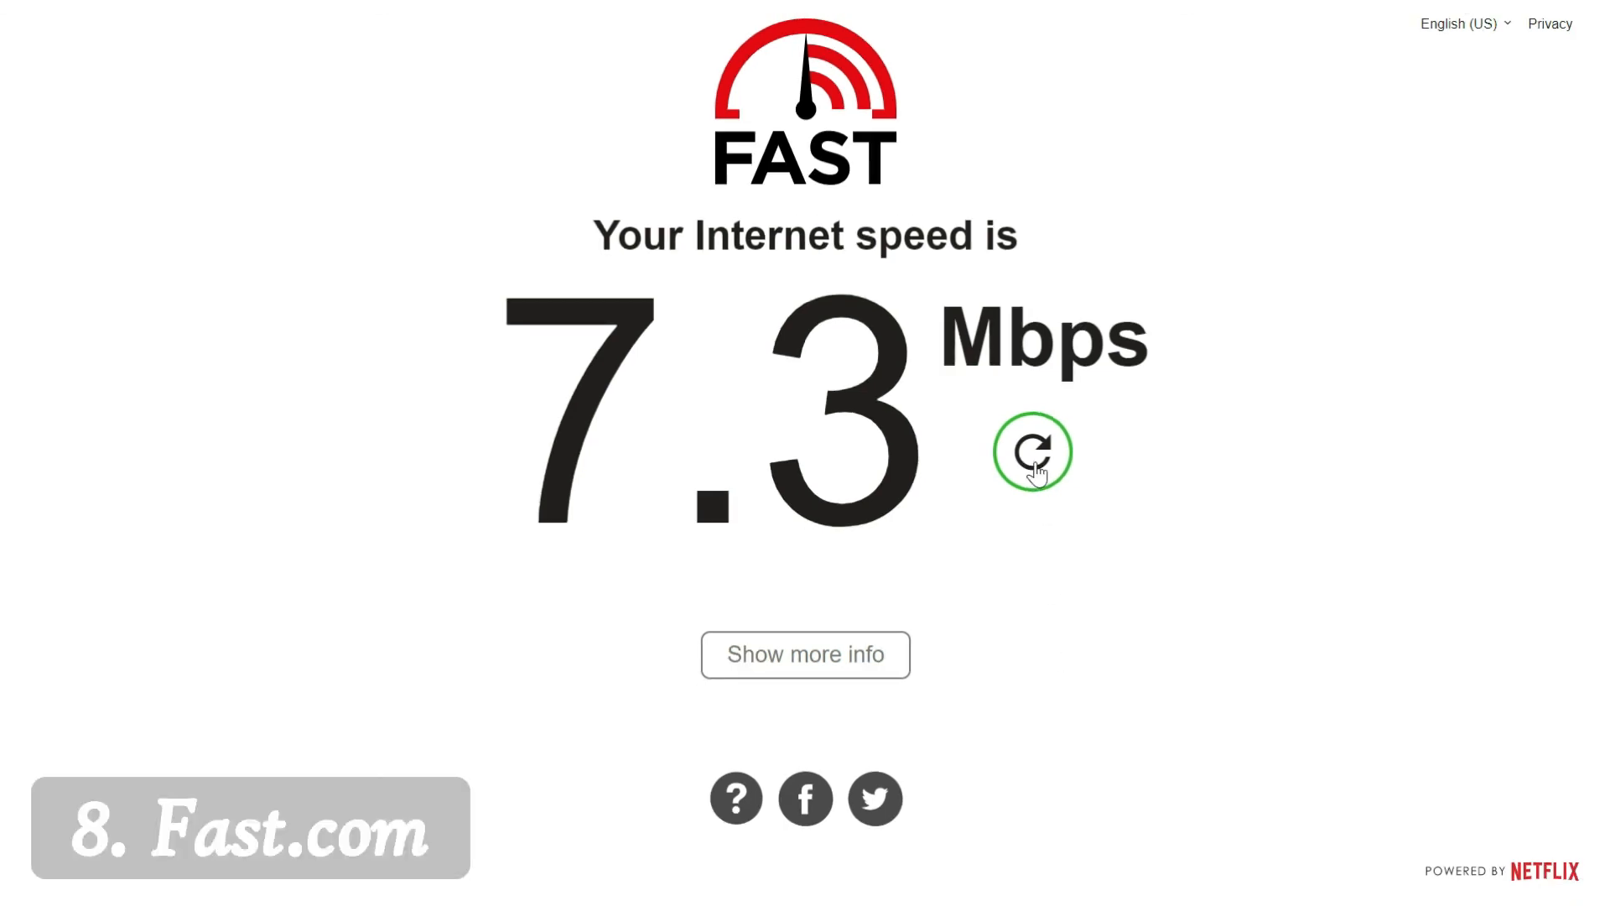
Restart the Fast.com speed test after the 7.3 Mbps result
{"action": "left_click", "coordinate": [1033, 452]}
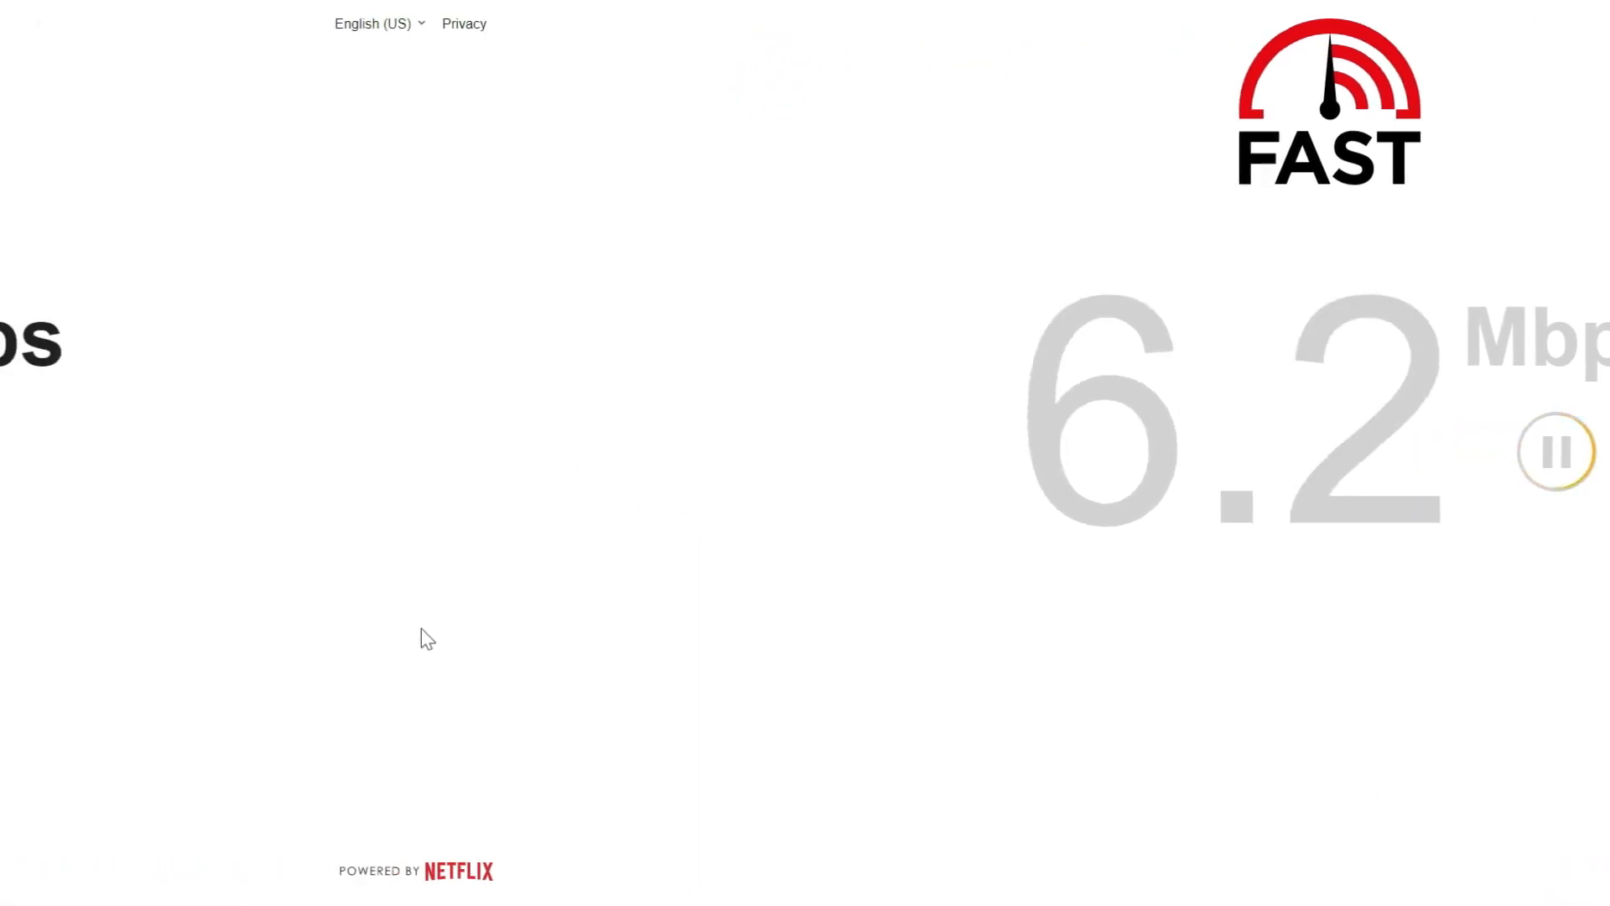